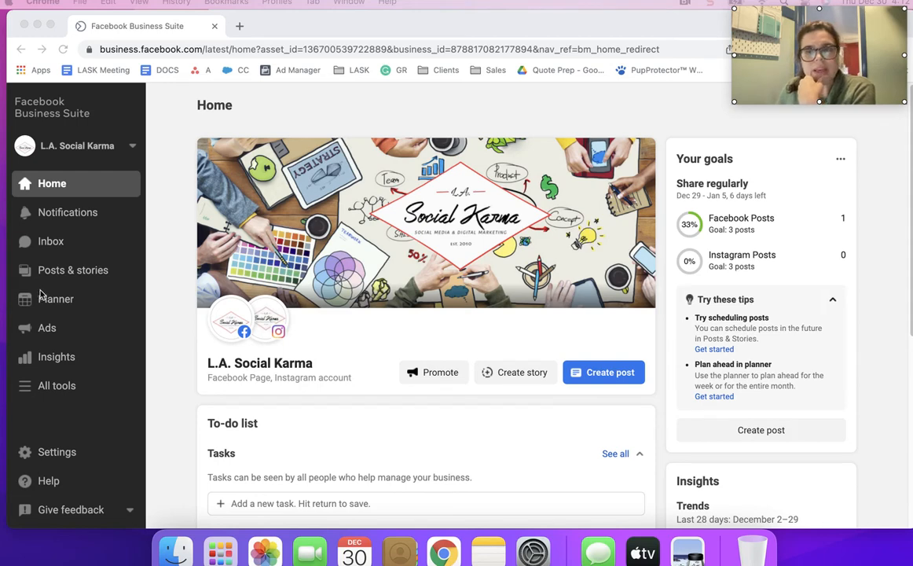
mouse_move(57, 299)
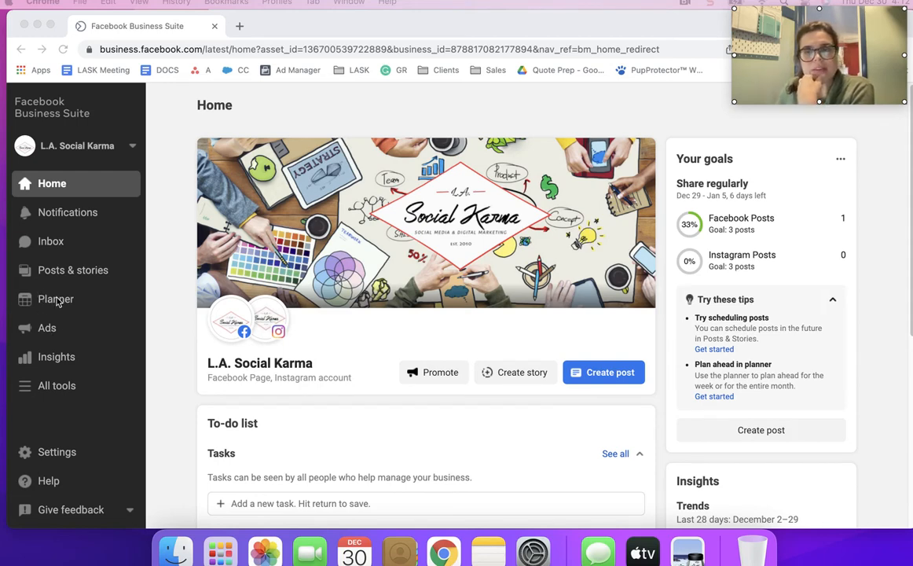
mouse_move(85, 318)
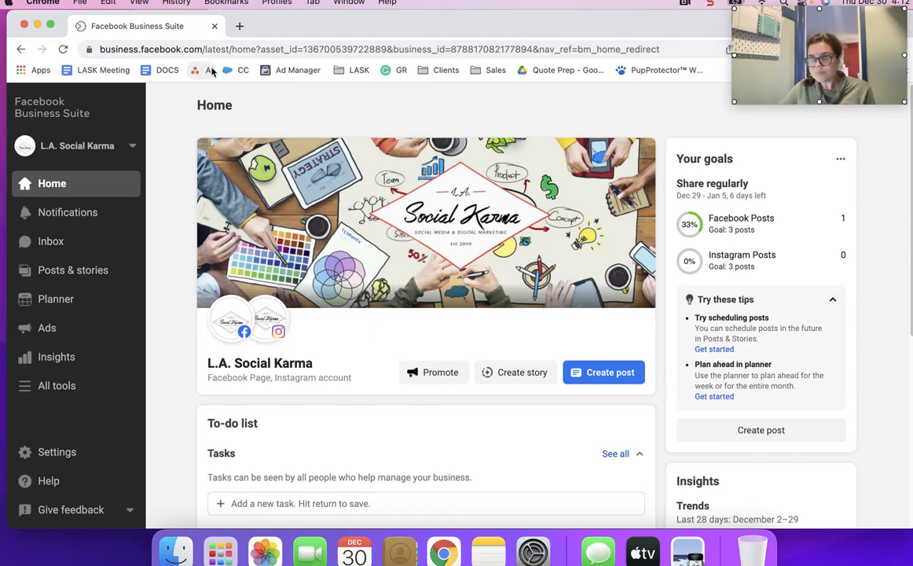
mouse_move(193, 69)
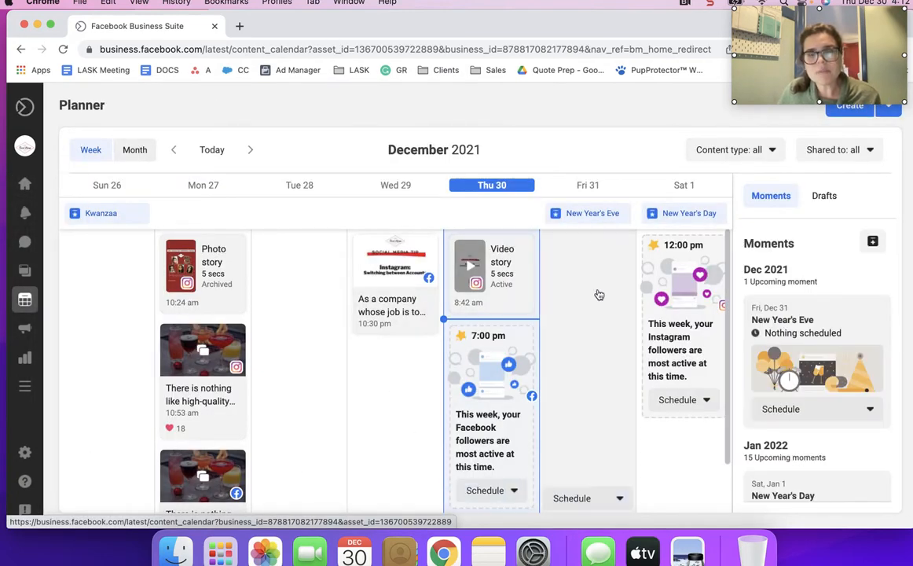
mouse_move(622, 483)
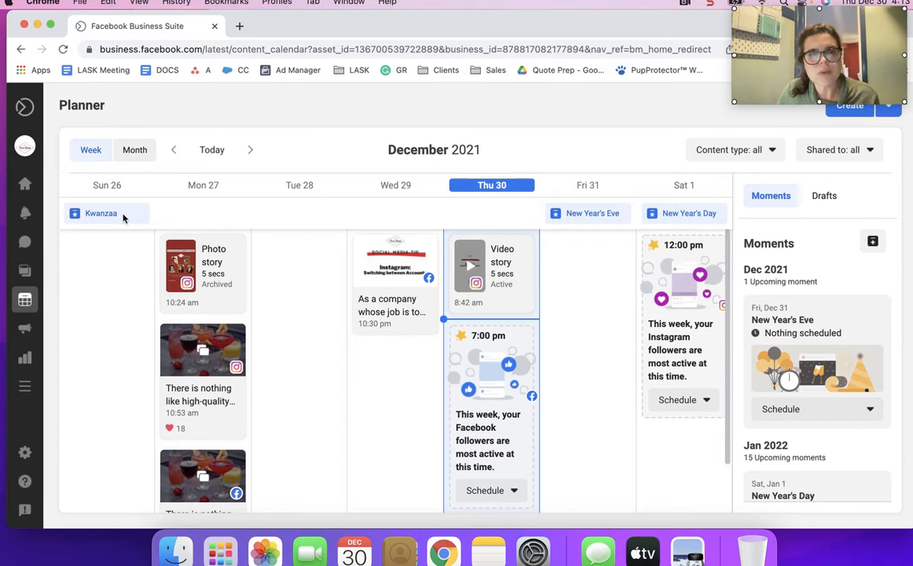
Step: Switch the planner to month view, peek at November 2021, and return to December 2021
click(135, 150)
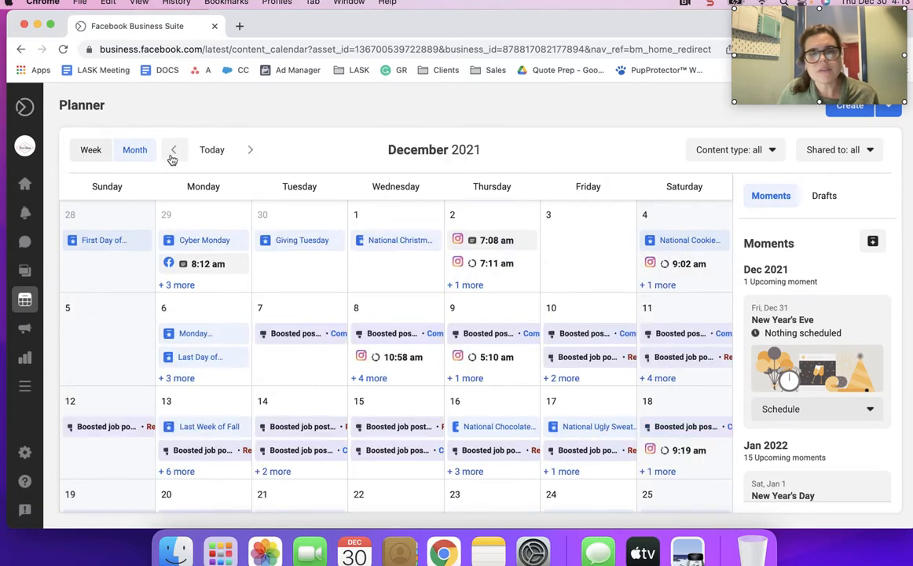
click(173, 151)
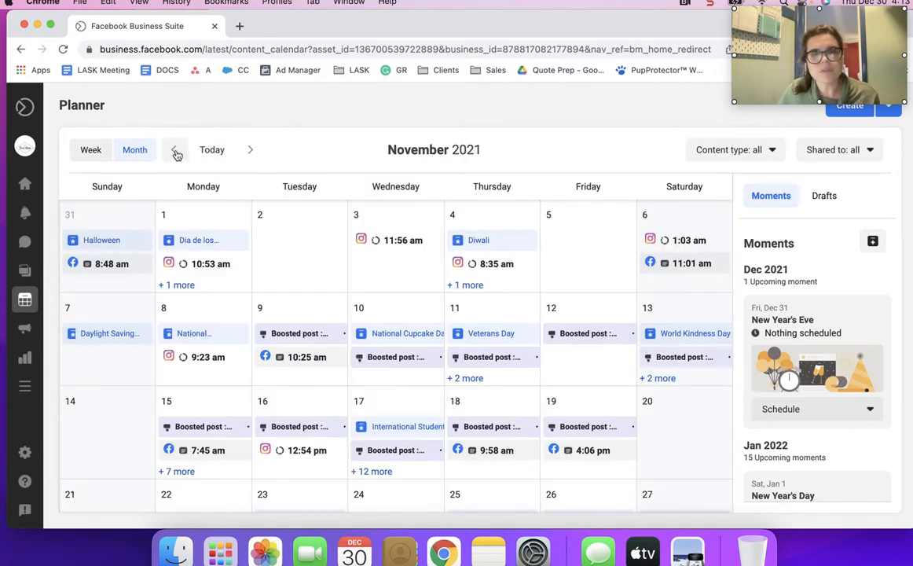
click(250, 149)
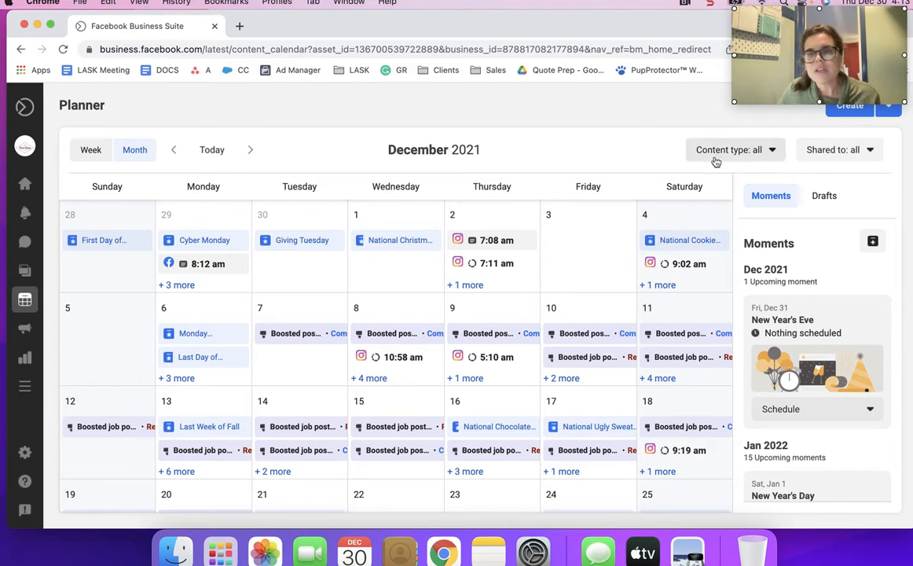
Step: Filter the calendar to content type Post (trying Story in between) shared to Instagram
click(735, 149)
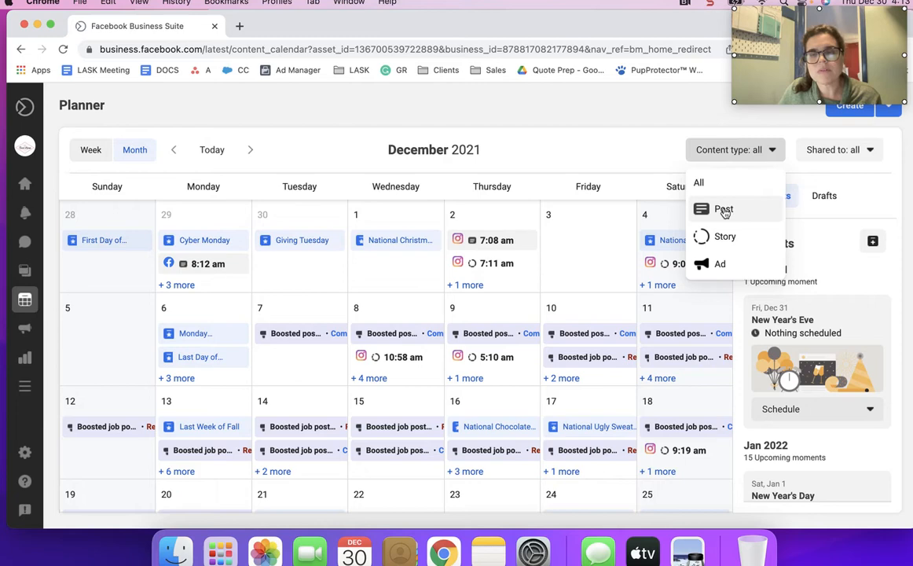
click(722, 209)
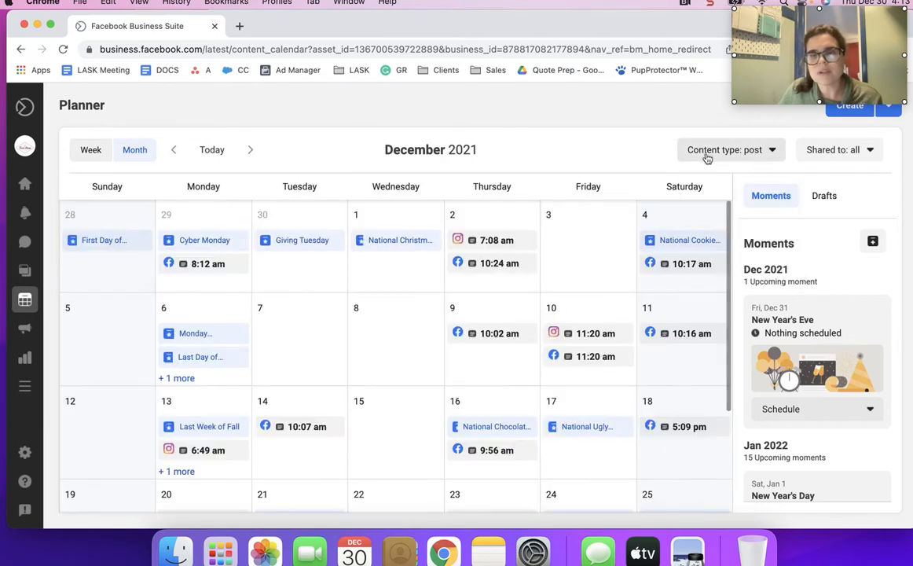
click(723, 150)
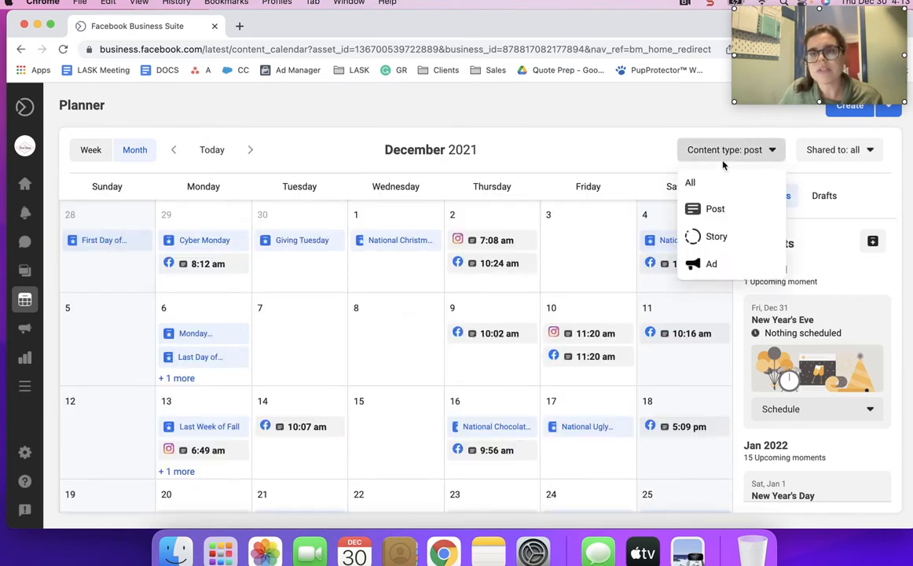
click(716, 236)
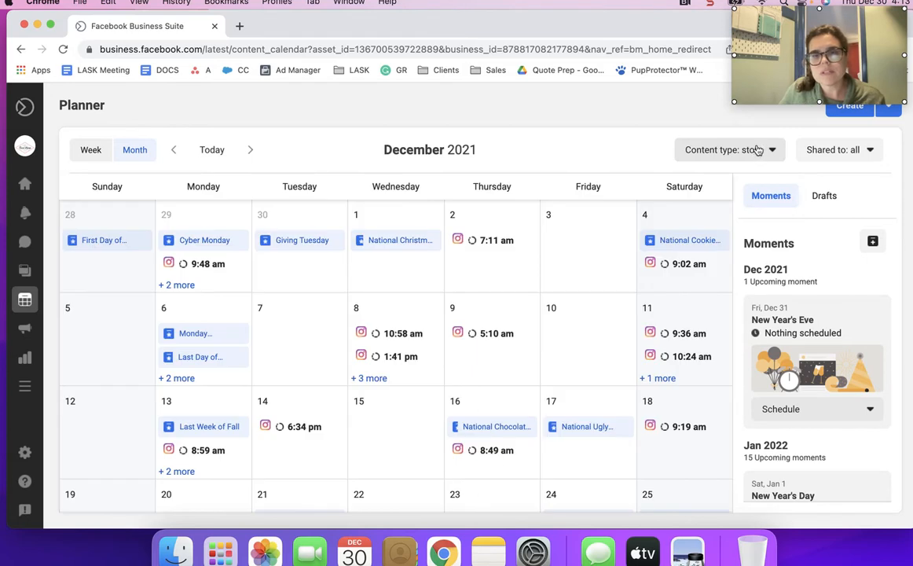
click(729, 149)
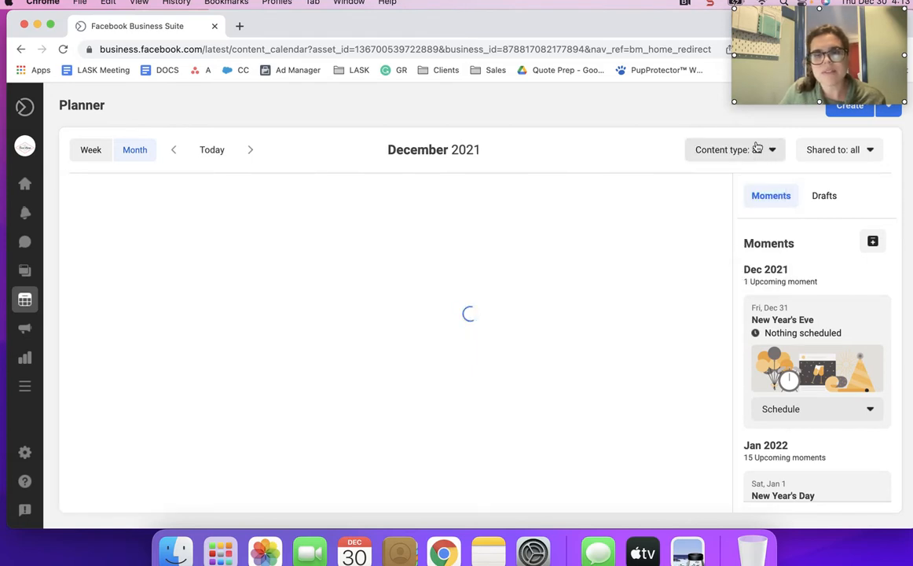
click(735, 149)
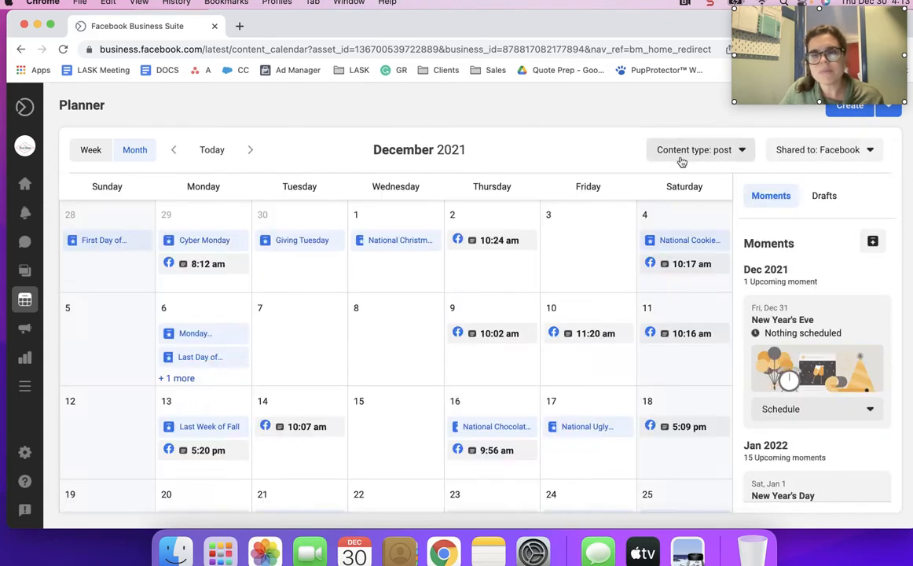
mouse_move(569, 256)
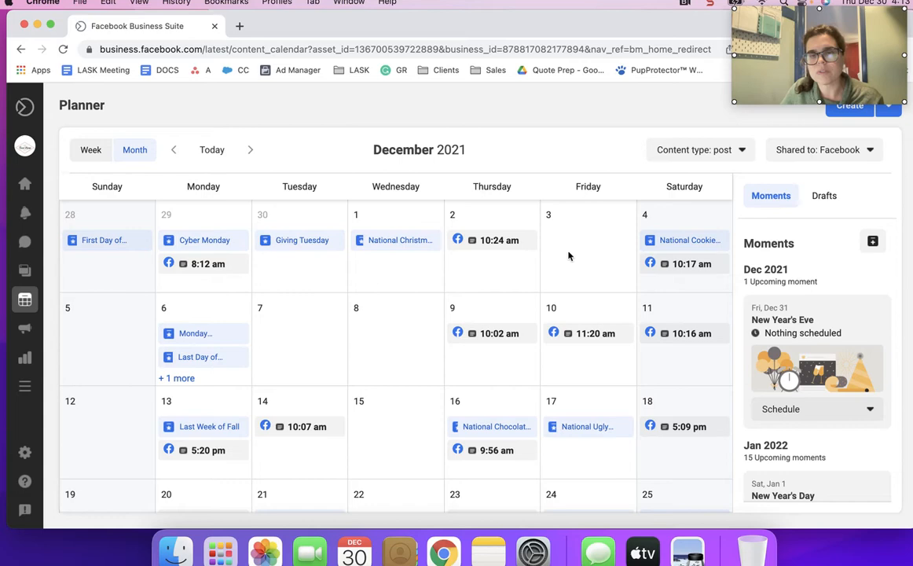
click(823, 149)
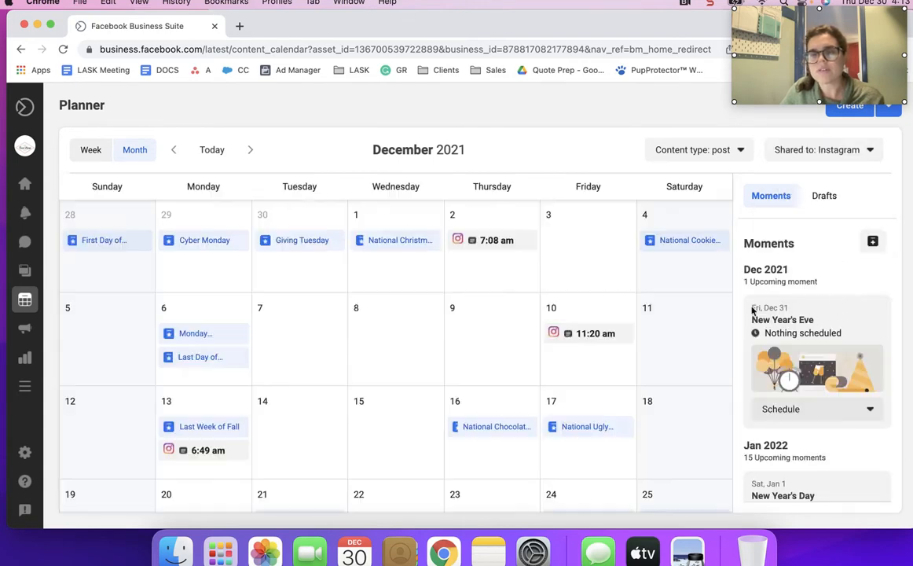
mouse_move(576, 25)
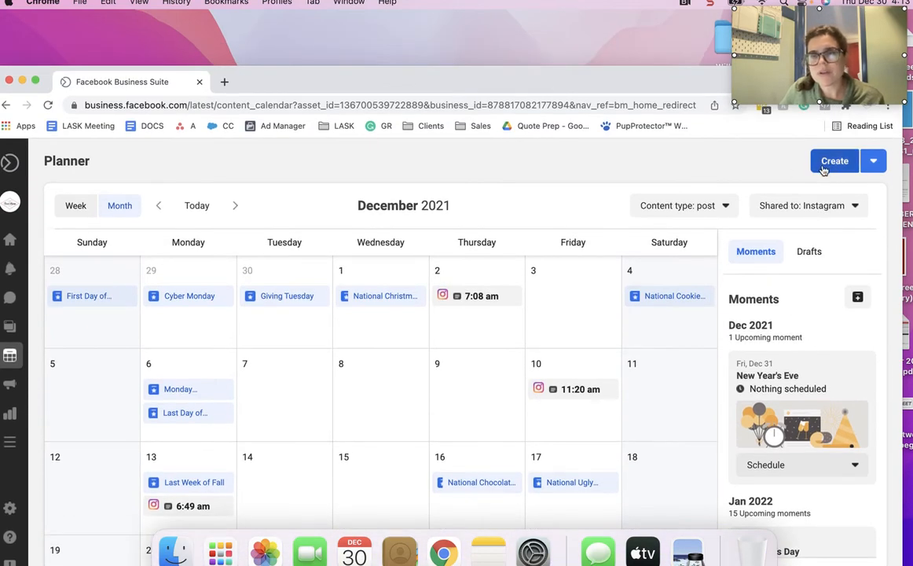
Step: Show the Create dropdown choices for a new post, story or ad
click(873, 160)
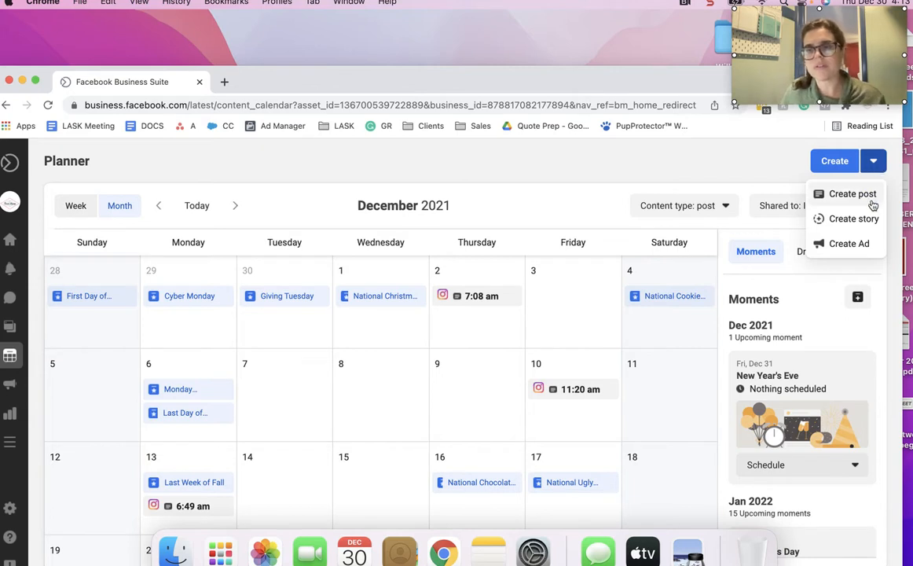
mouse_move(861, 208)
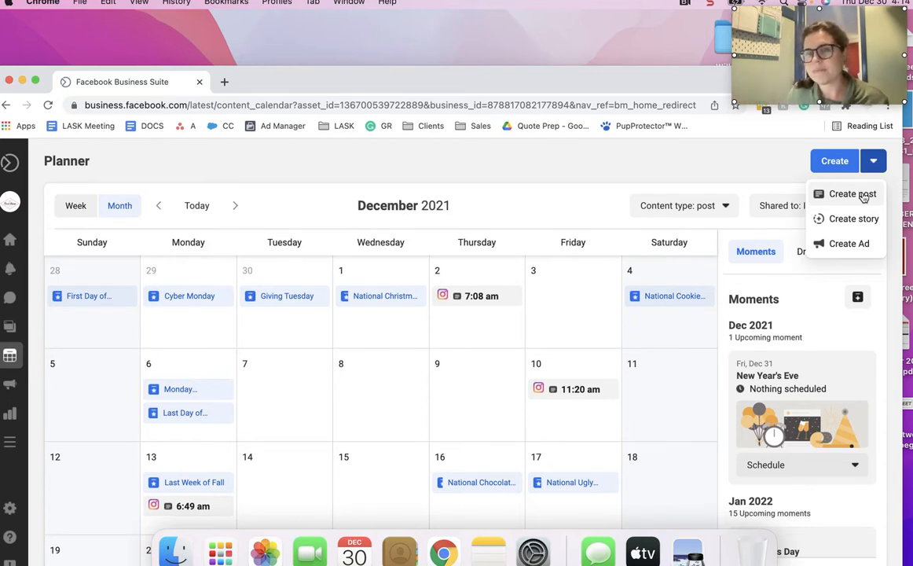
mouse_move(846, 246)
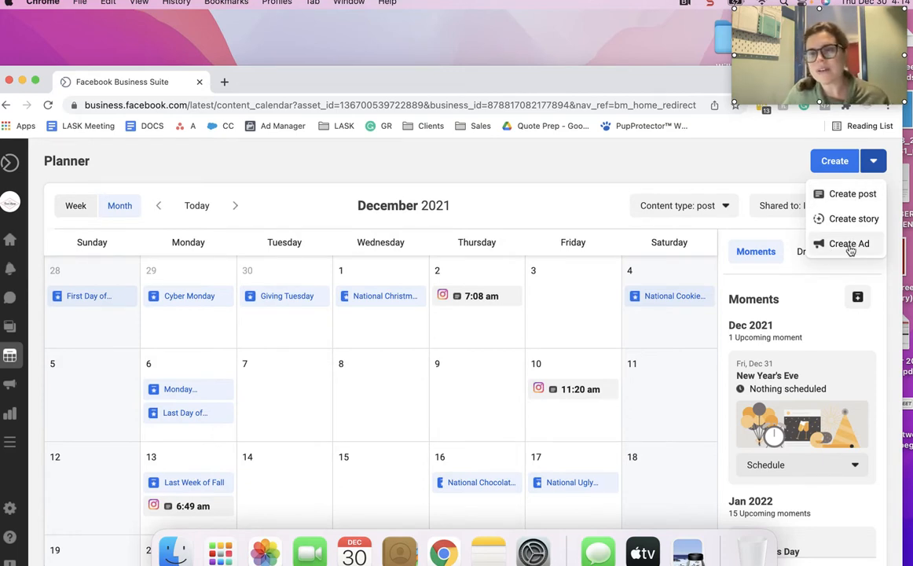
mouse_move(850, 248)
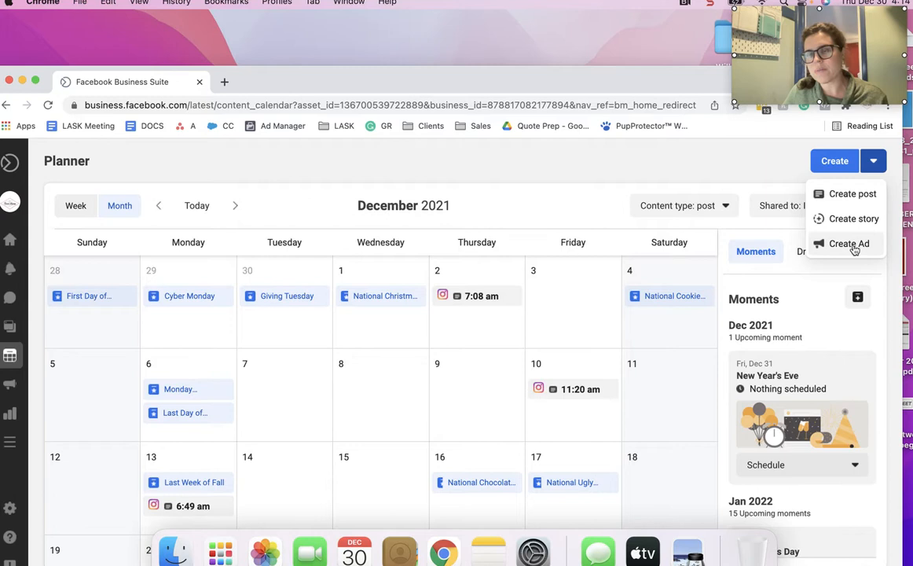
mouse_move(842, 256)
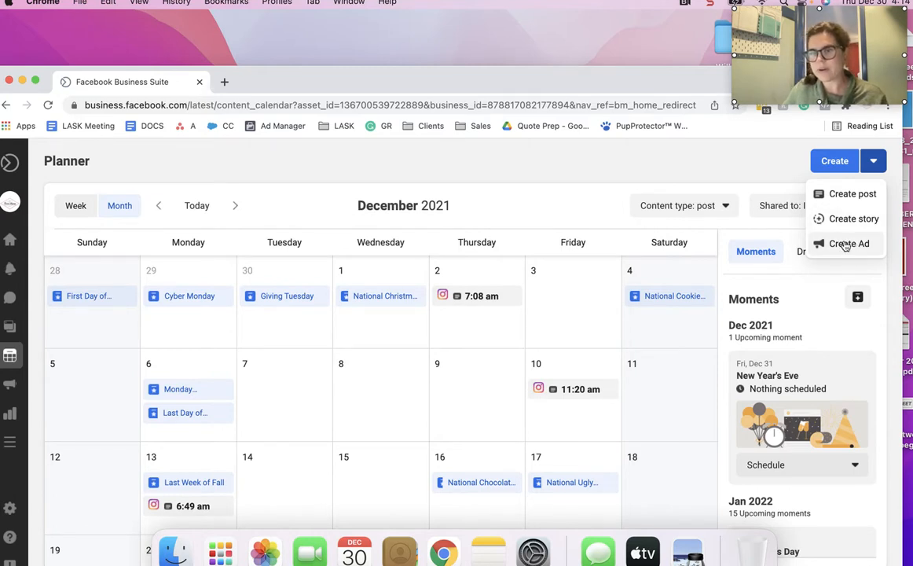
mouse_move(864, 238)
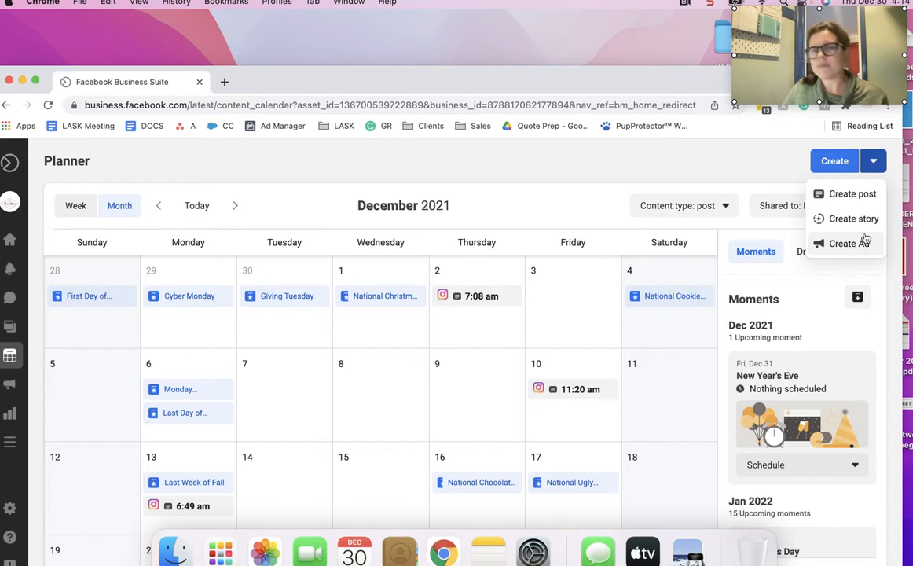
mouse_move(832, 254)
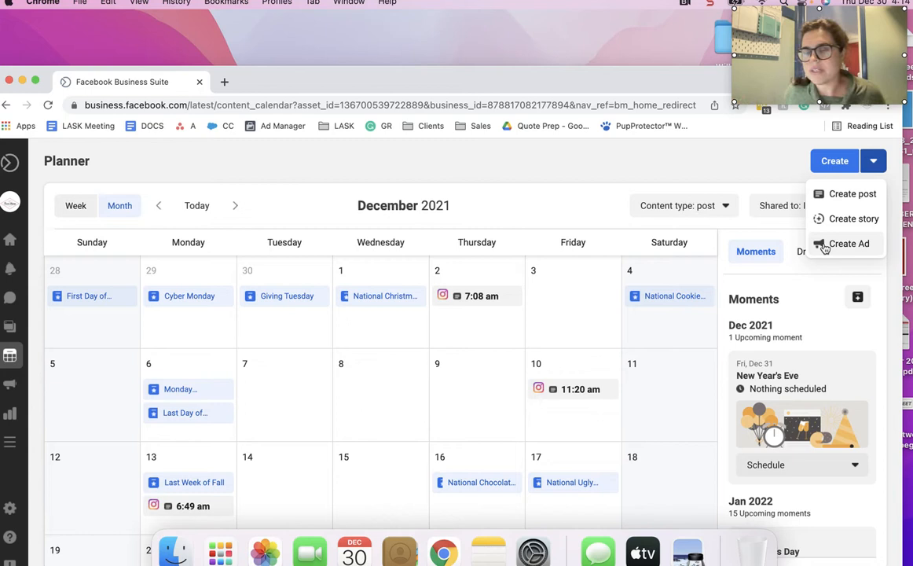
mouse_move(853, 218)
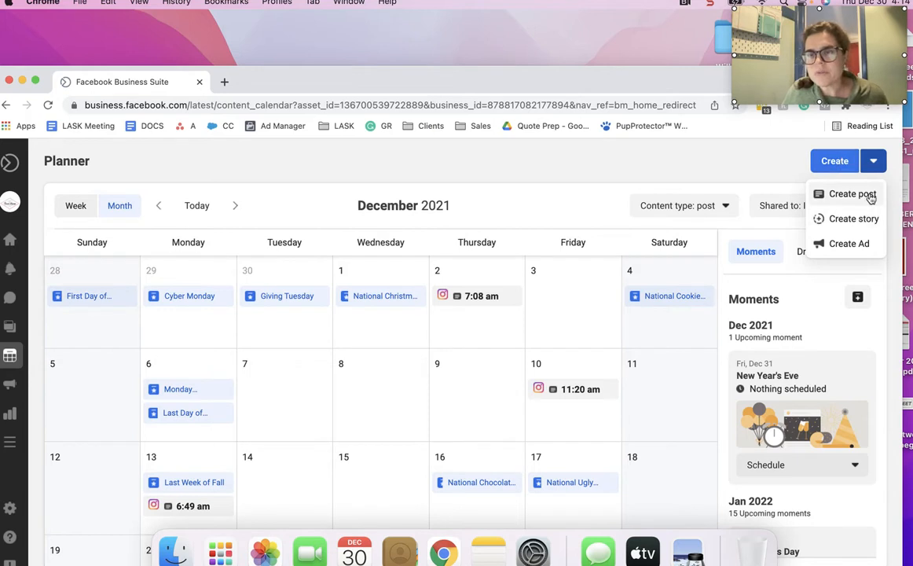
Step: Start a new post for both lasocialkarma accounts and show the Instagram-specific caption field
click(852, 195)
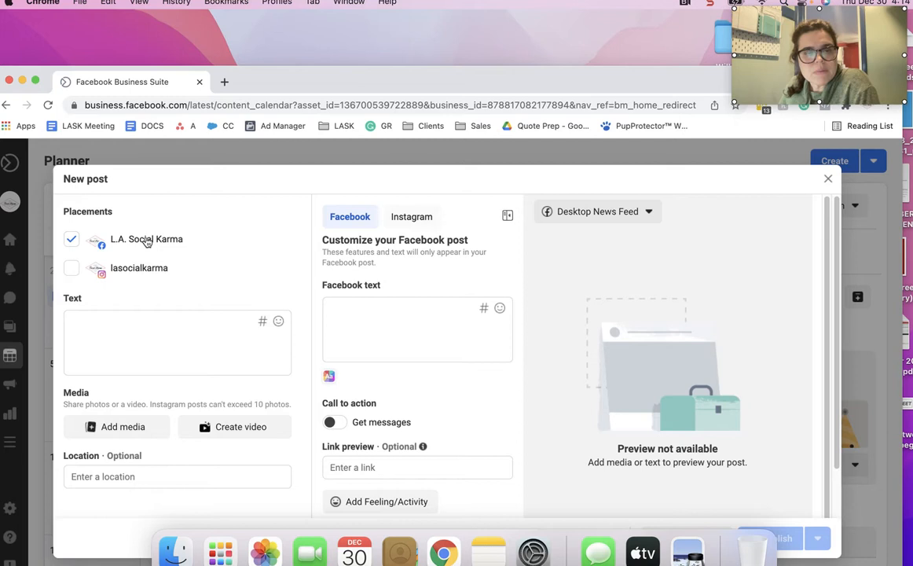
click(71, 267)
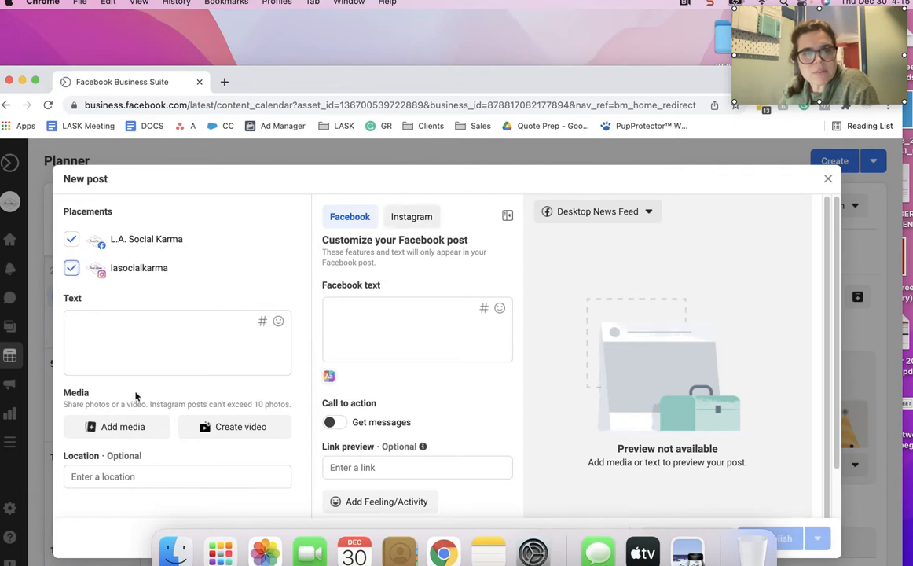
click(176, 342)
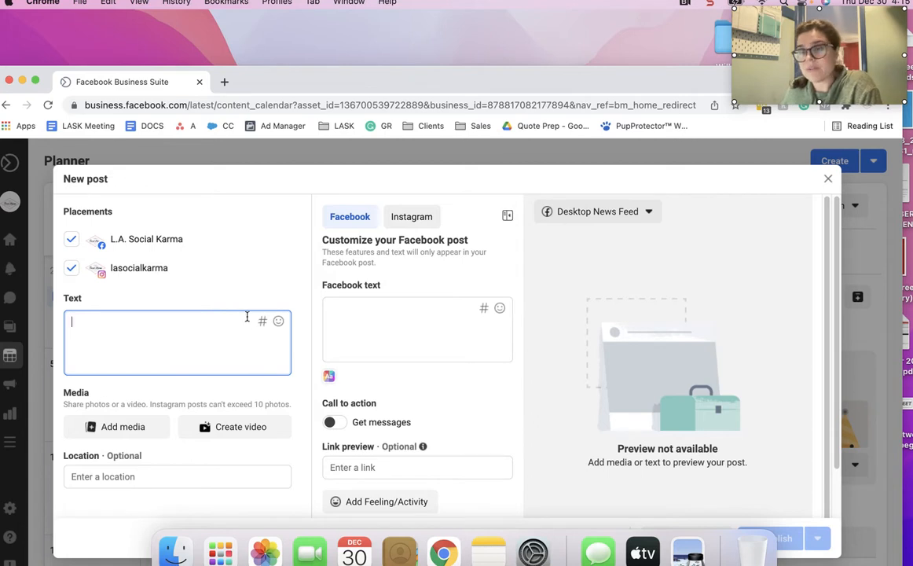
mouse_move(244, 317)
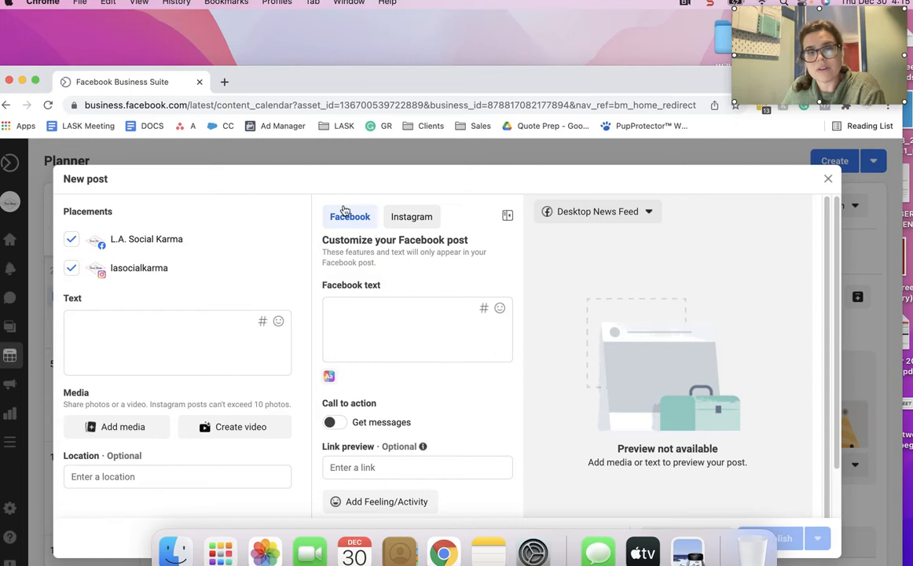
click(418, 328)
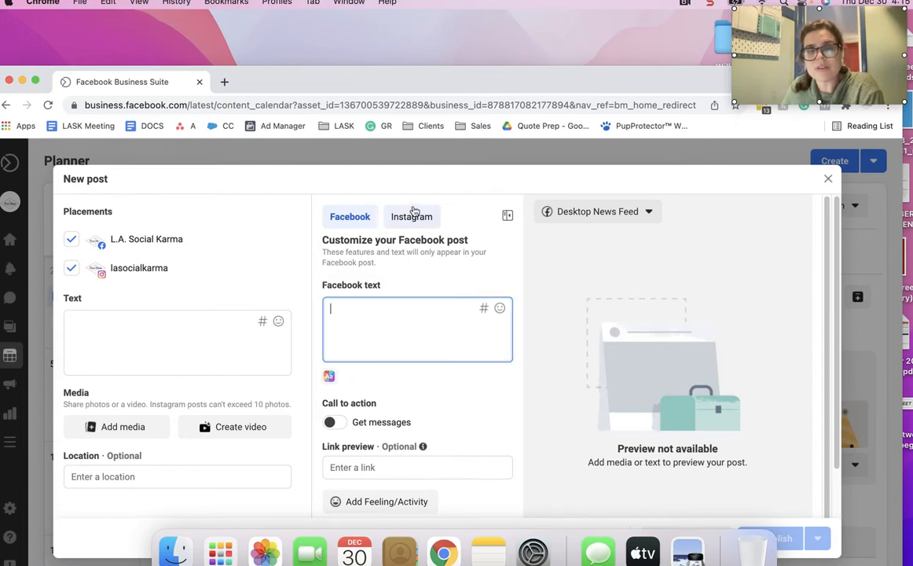
click(412, 216)
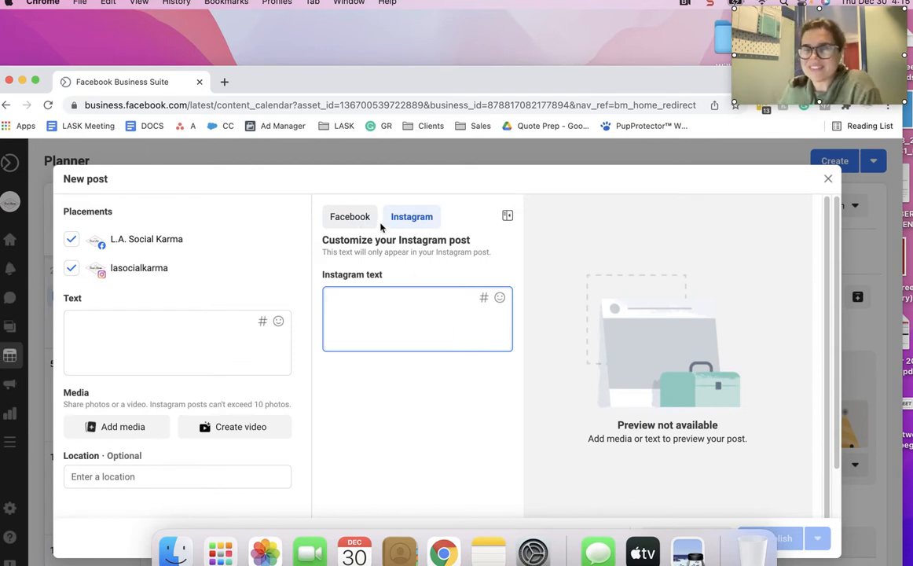
mouse_move(472, 307)
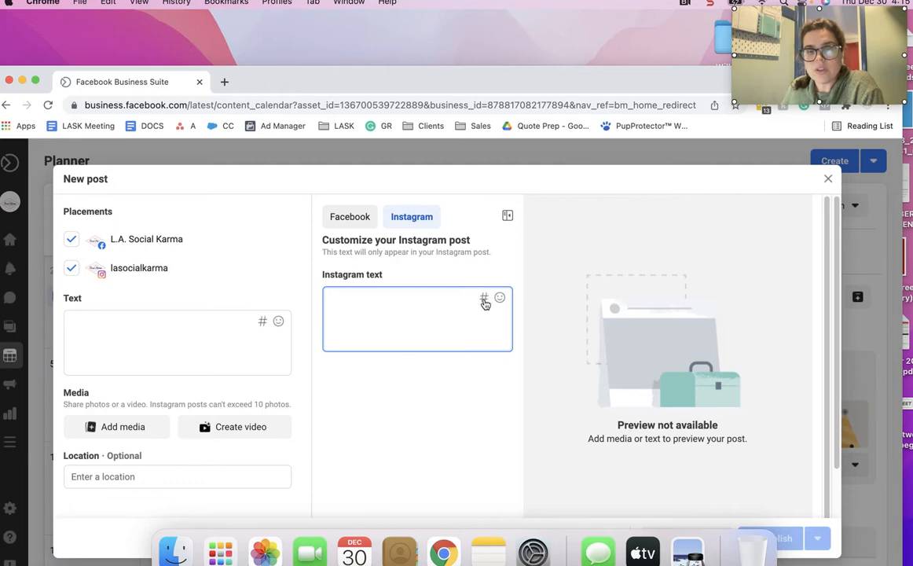
click(484, 300)
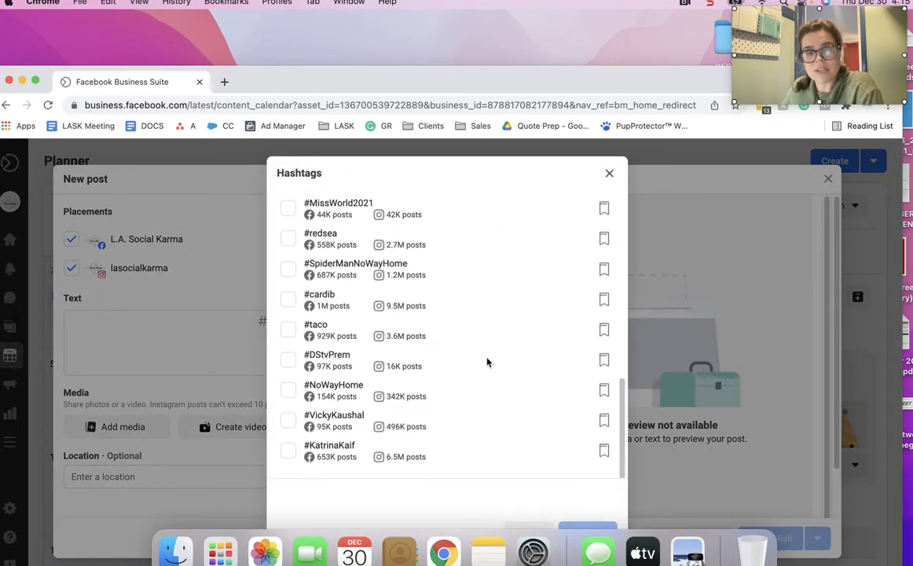
click(301, 201)
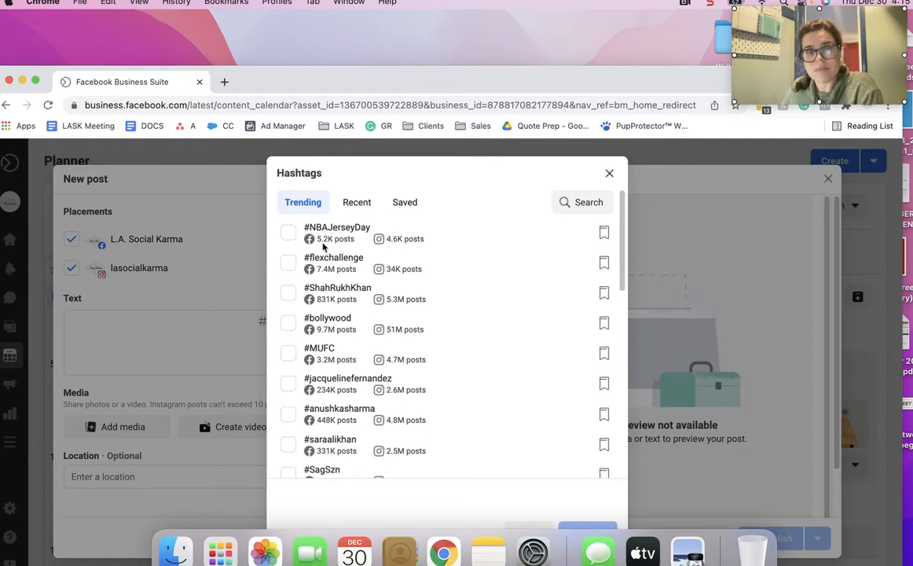
click(610, 173)
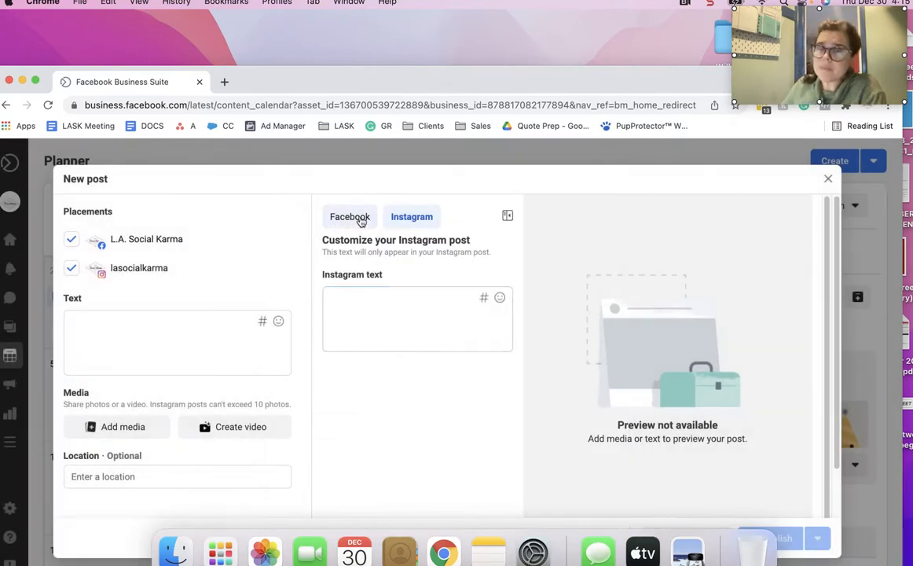
click(348, 217)
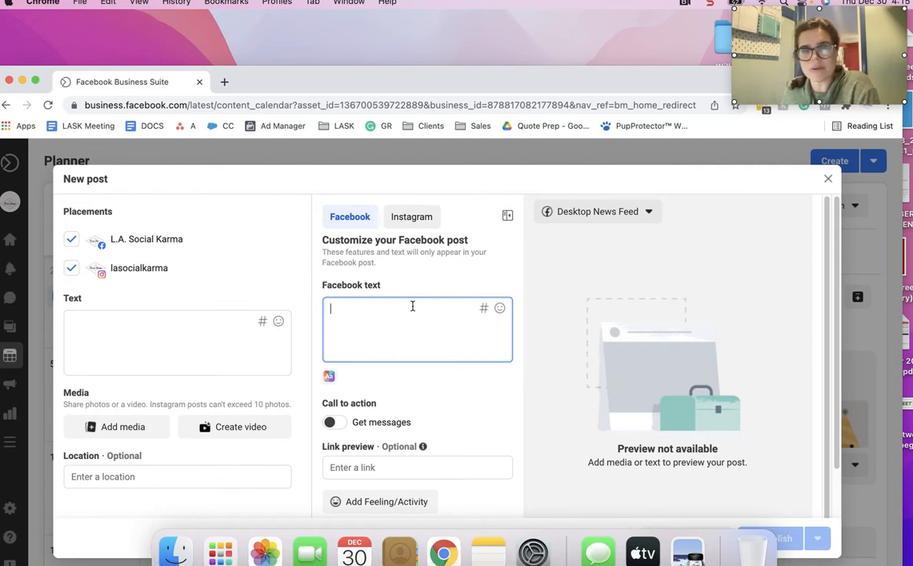
click(411, 217)
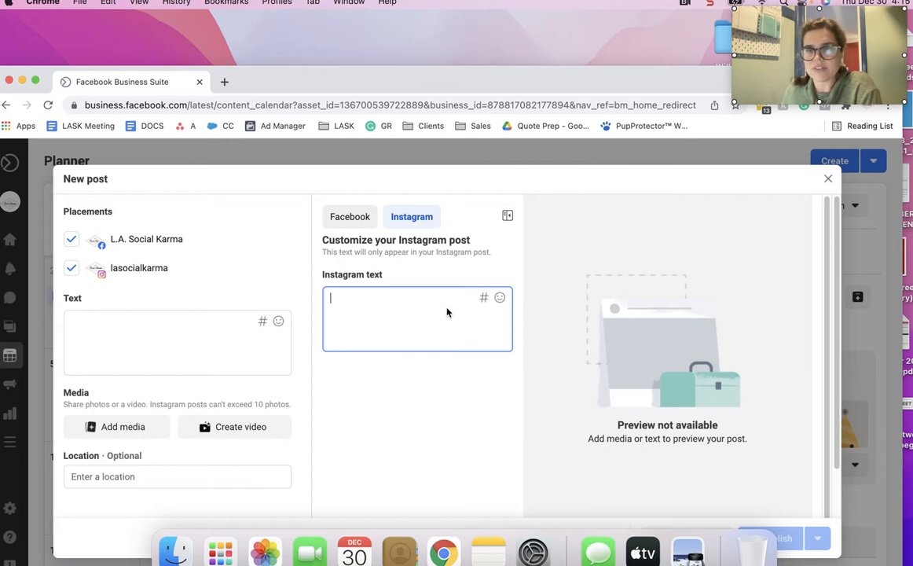
mouse_move(416, 317)
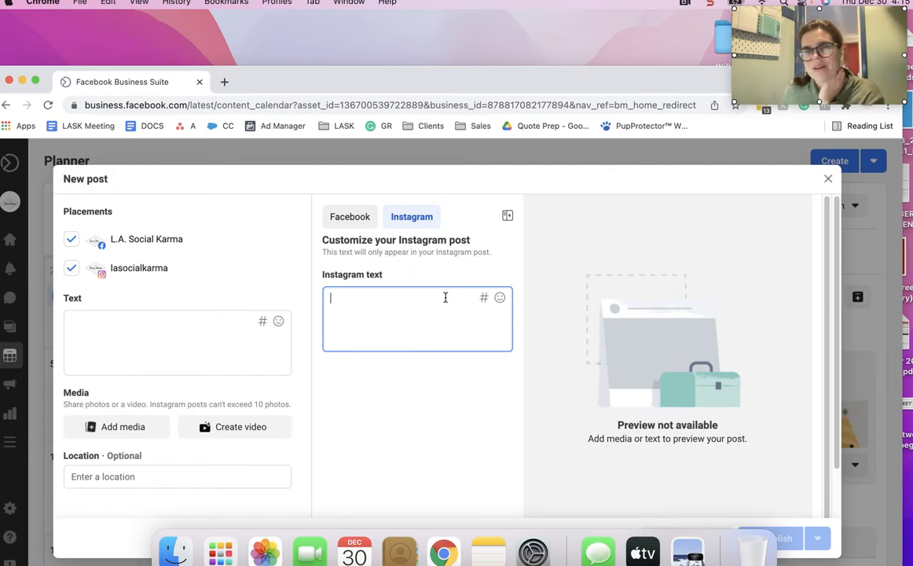
mouse_move(367, 311)
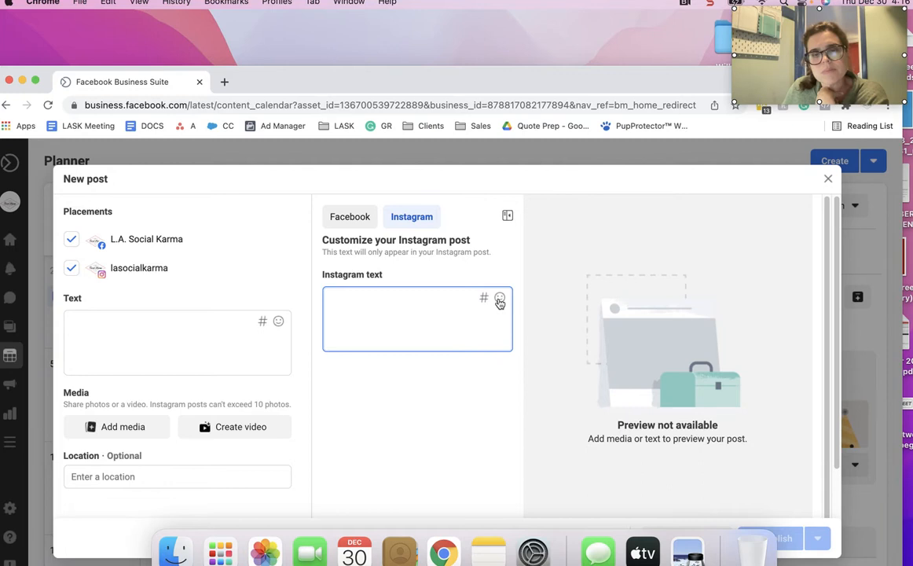
click(500, 300)
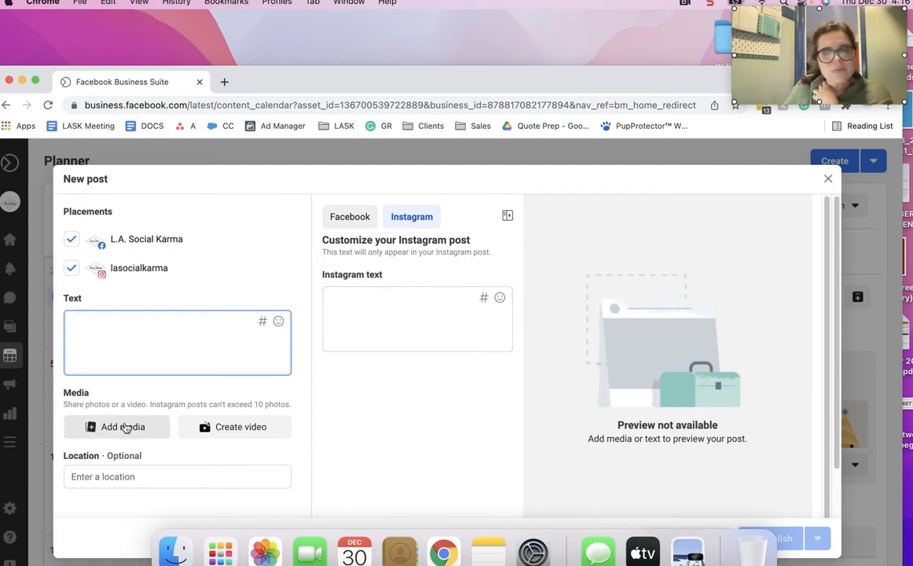
mouse_move(233, 428)
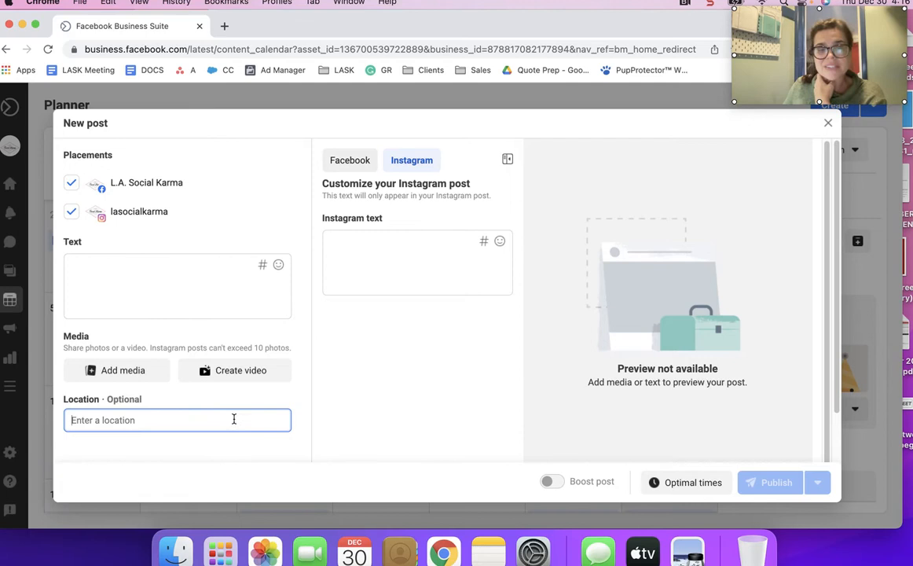
scroll(down, 3)
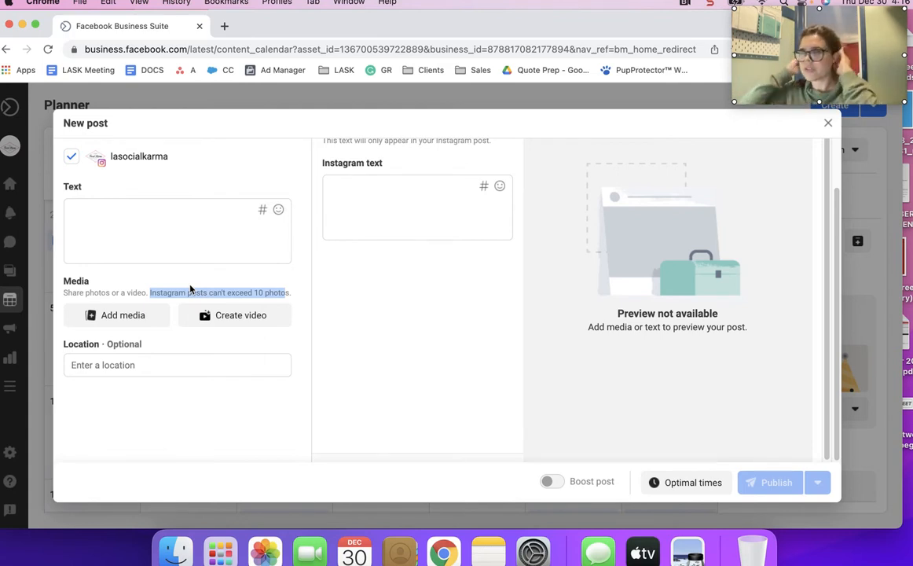
mouse_move(629, 409)
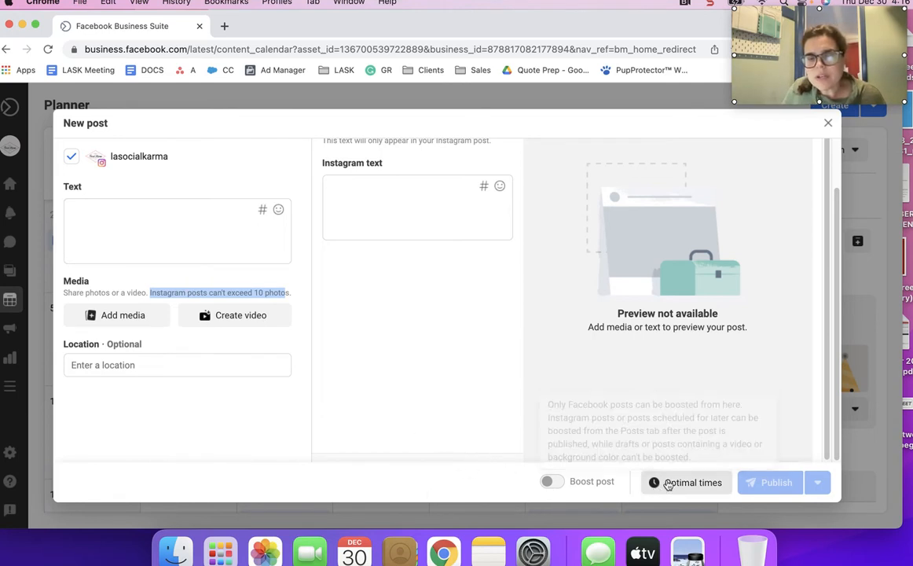
click(685, 480)
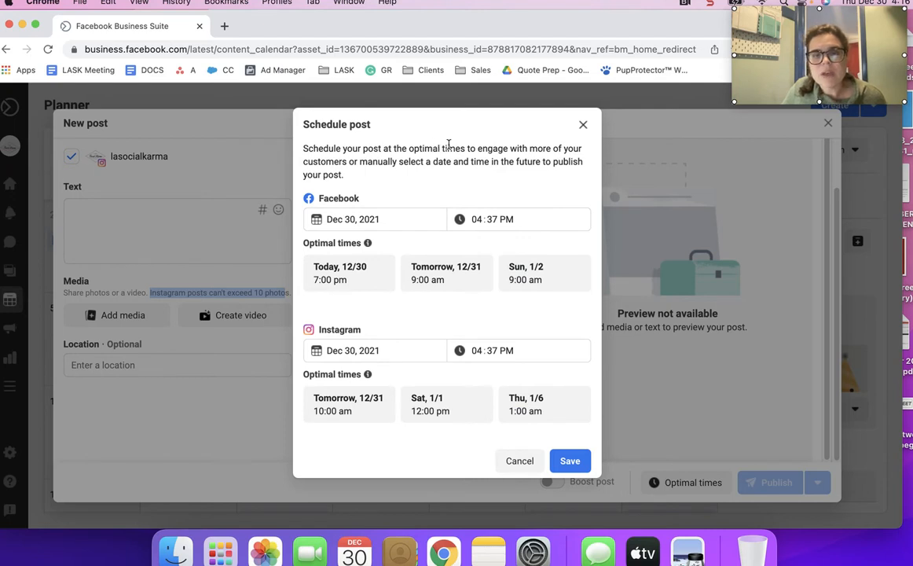
mouse_move(366, 198)
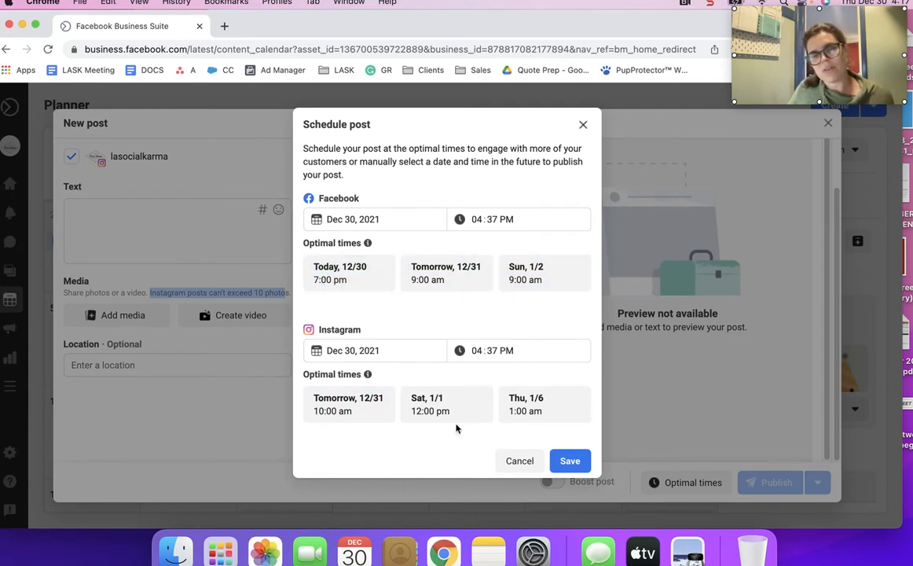
Step: Set the Facebook publish date to Dec 31, 2021
click(374, 220)
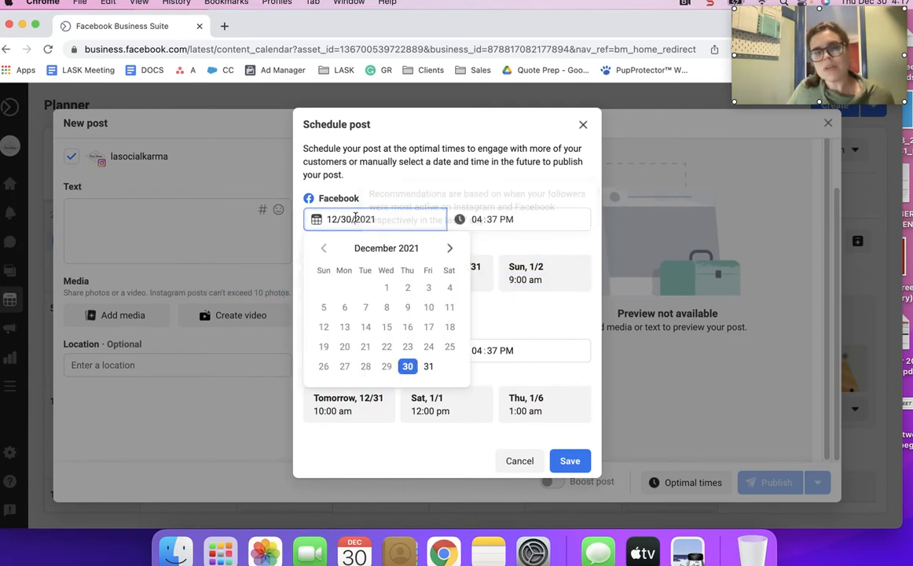
click(428, 366)
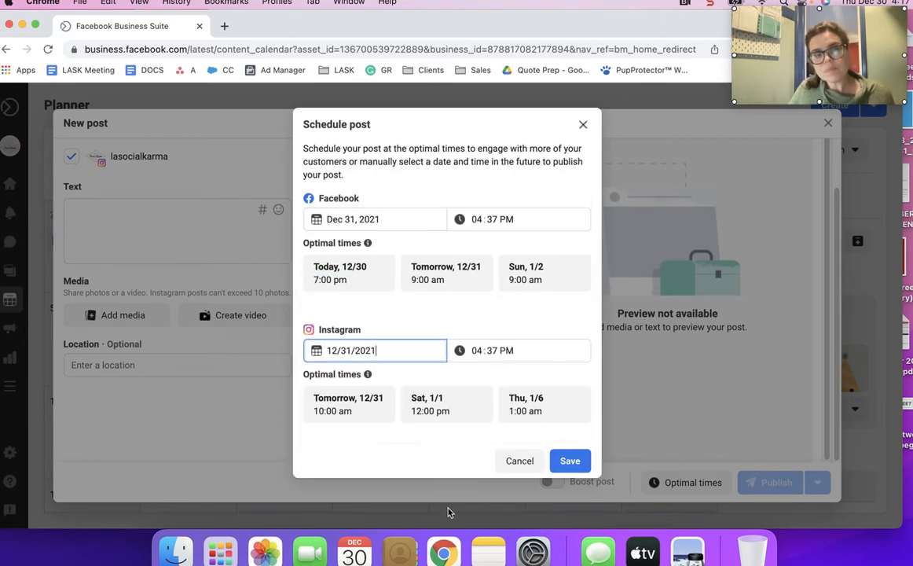
mouse_move(636, 132)
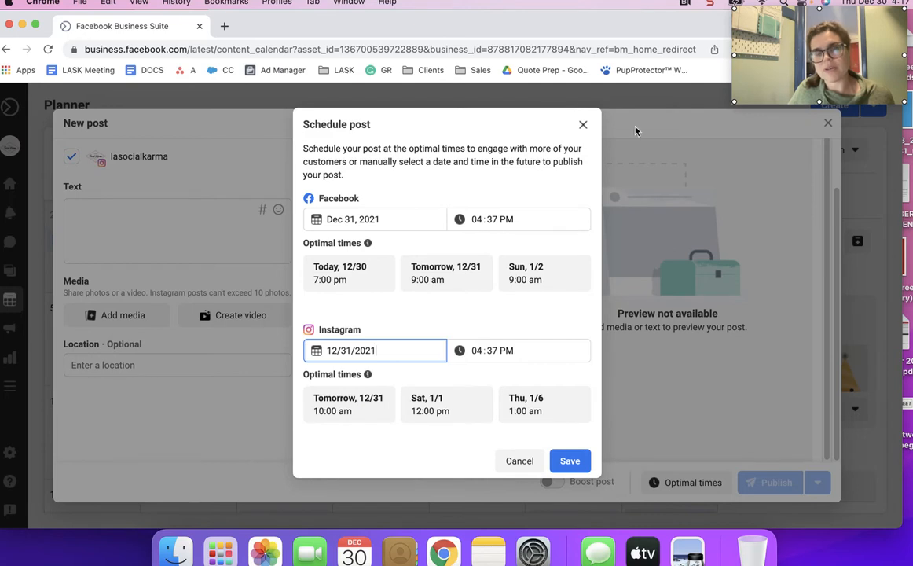
mouse_move(545, 142)
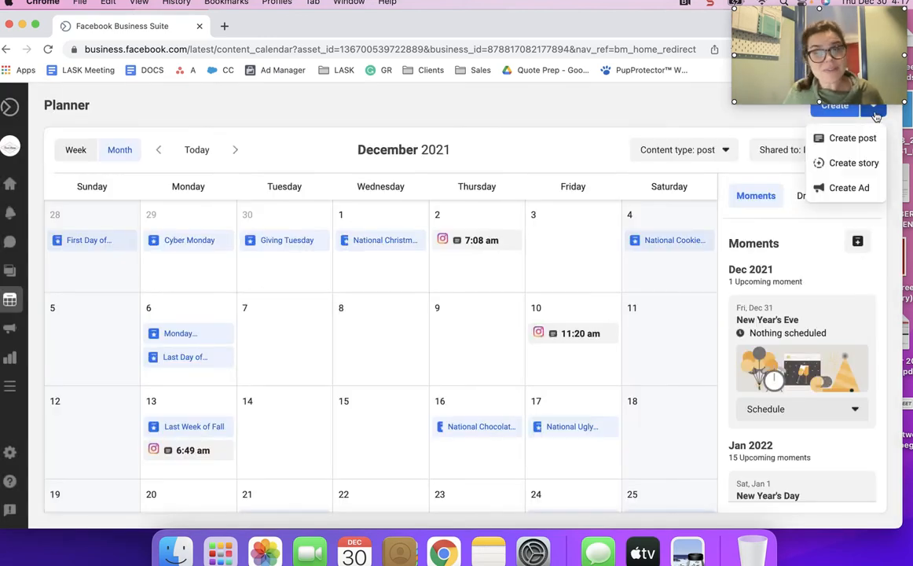
Step: Create a new story and upload the CO Menu Spotlight Instagram Story PNG as its media
click(853, 162)
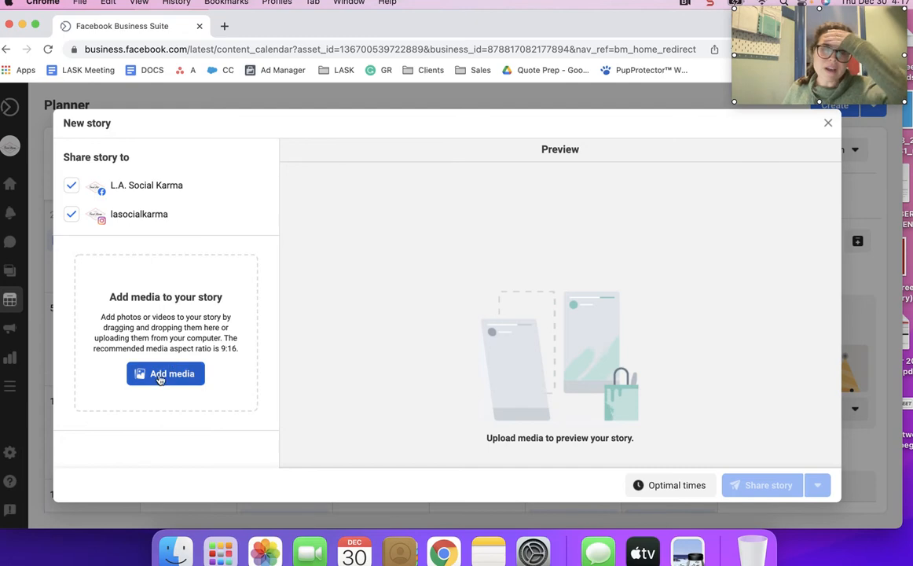
click(167, 374)
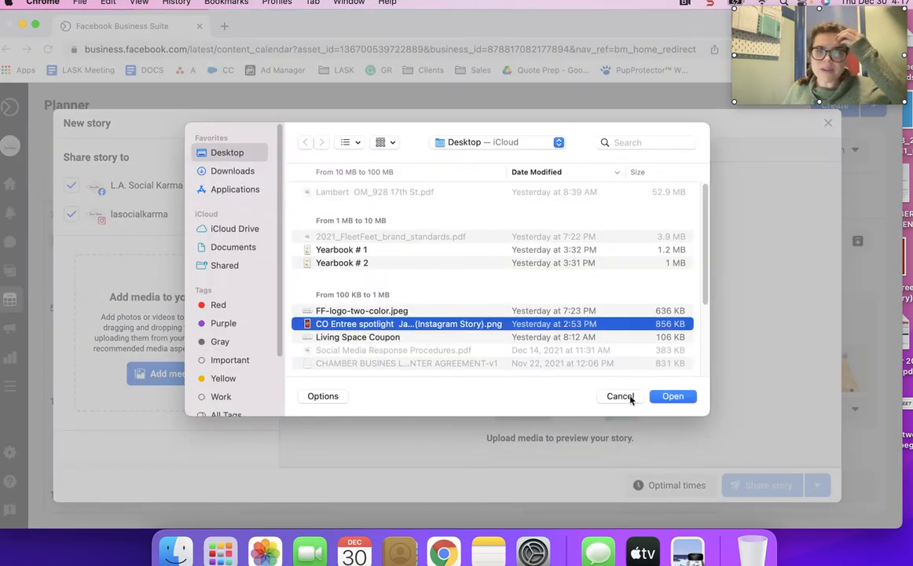
click(673, 396)
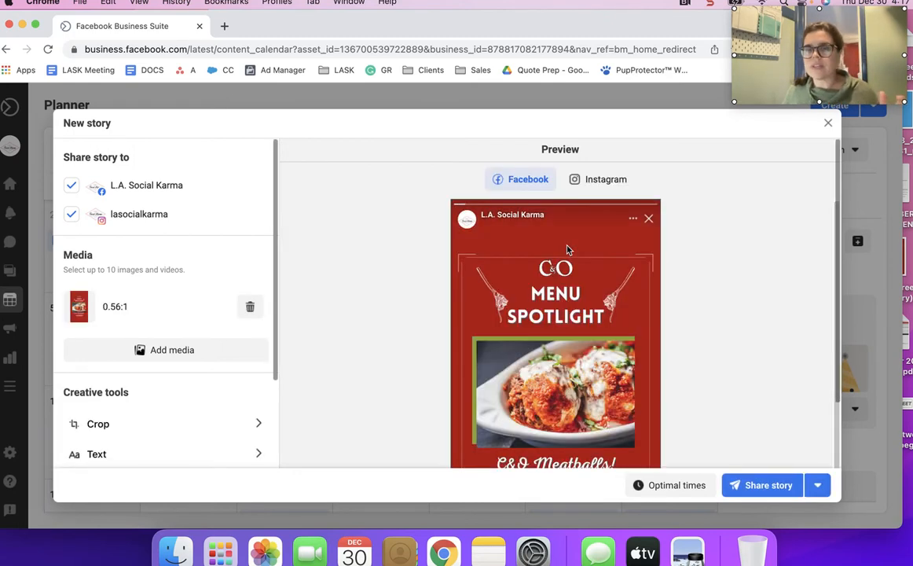
scroll(down, 3)
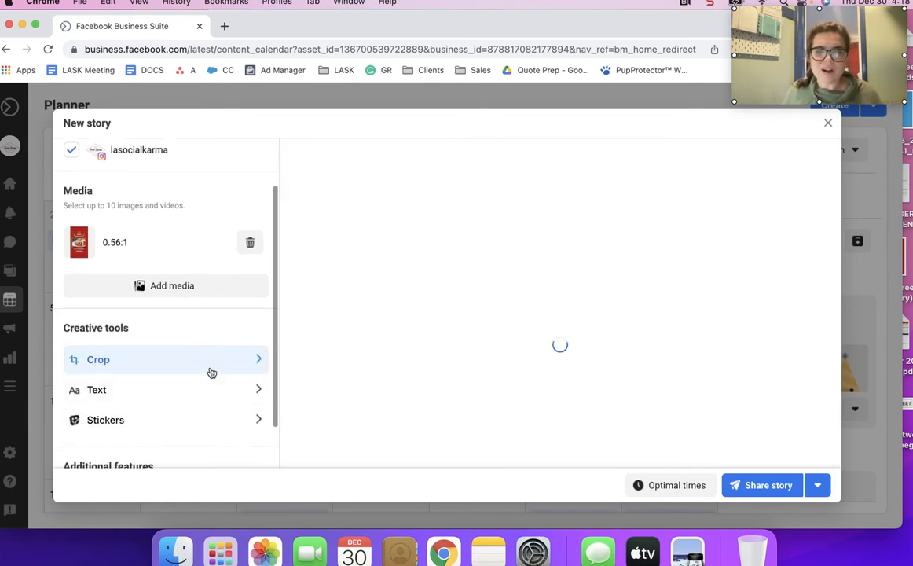
mouse_move(213, 407)
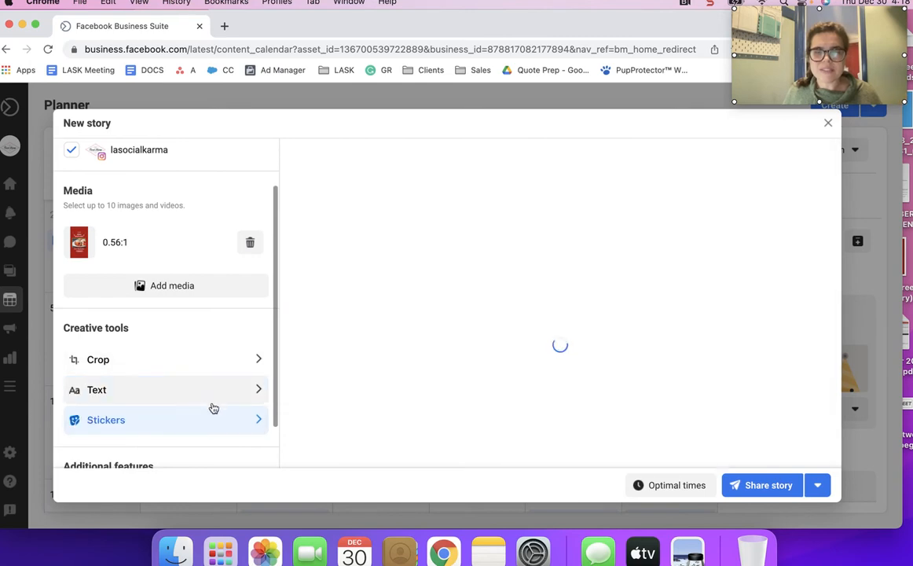
Step: Browse the story's Stickers panel down toward the swipe-up link settings
click(107, 419)
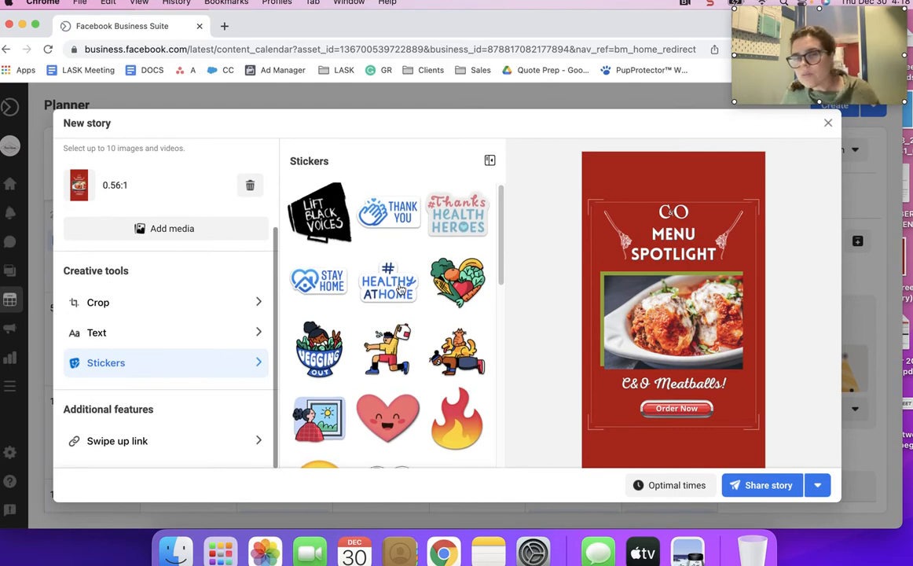
scroll(down, 3)
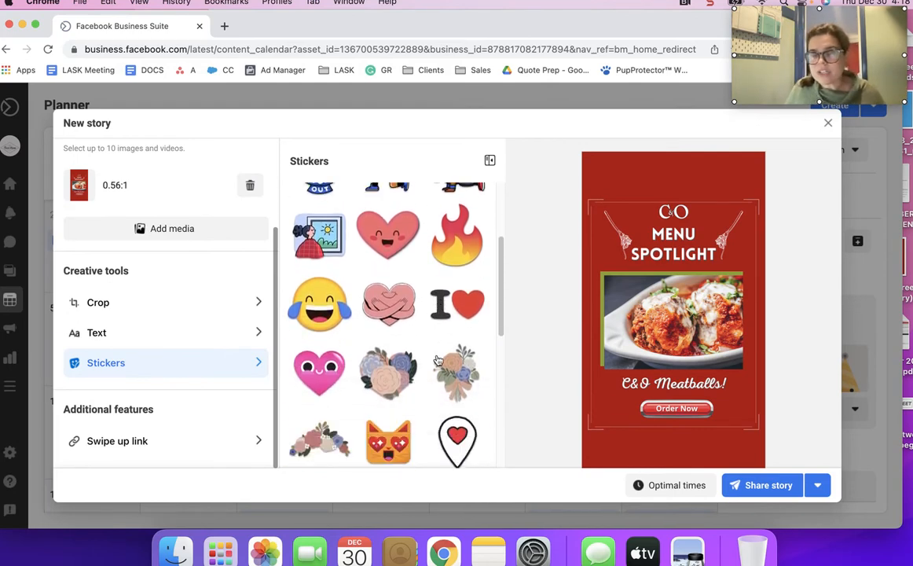
scroll(down, 3)
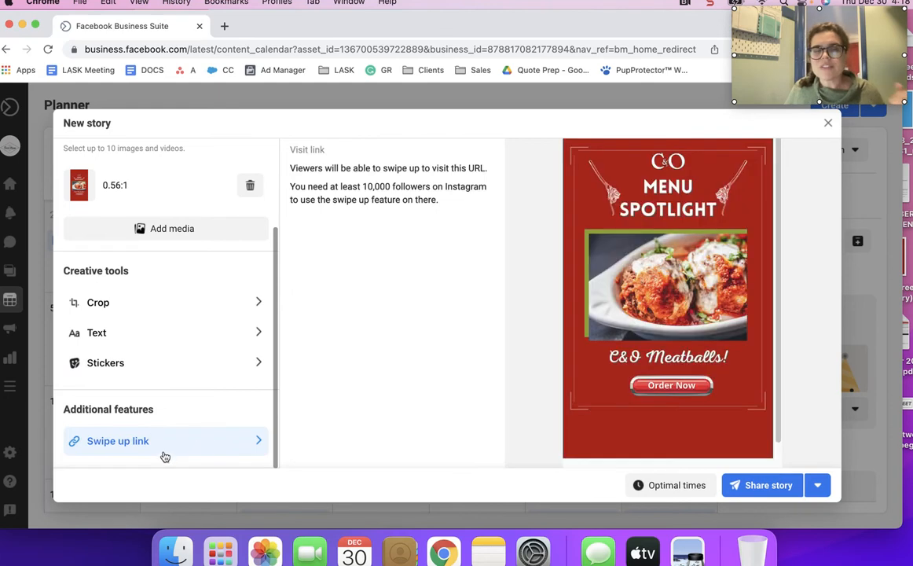
mouse_move(201, 427)
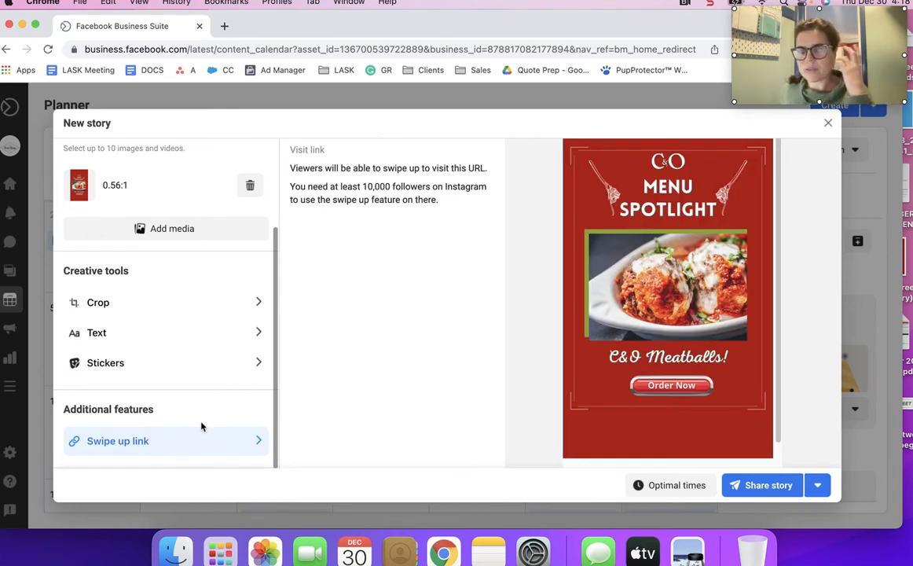
mouse_move(220, 408)
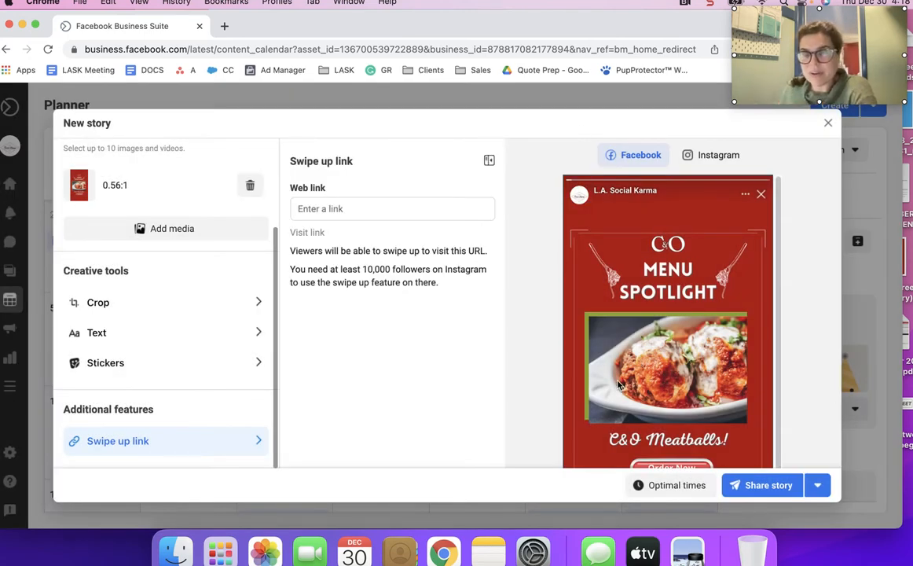
mouse_move(652, 304)
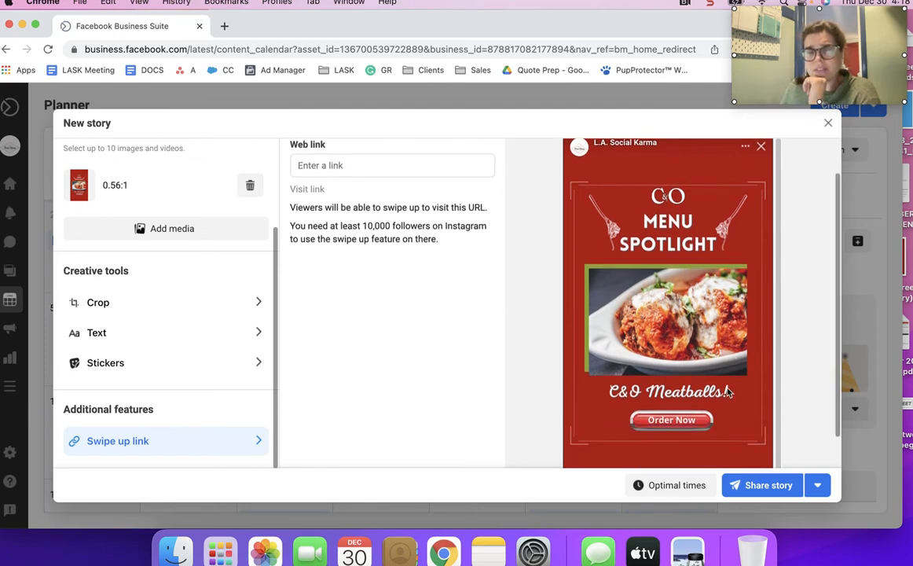
mouse_move(673, 216)
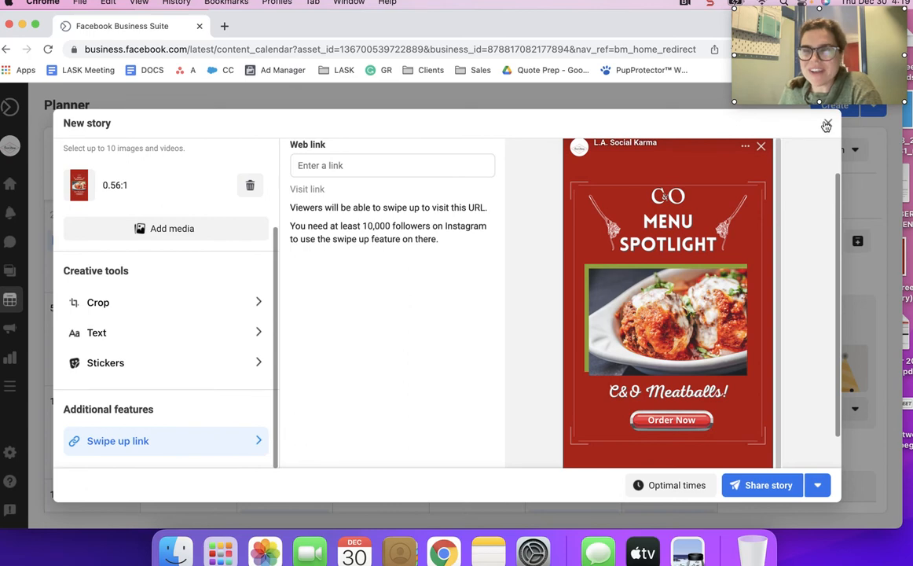
Step: Close the story composer without sharing, back to the December 2021 planner
click(827, 126)
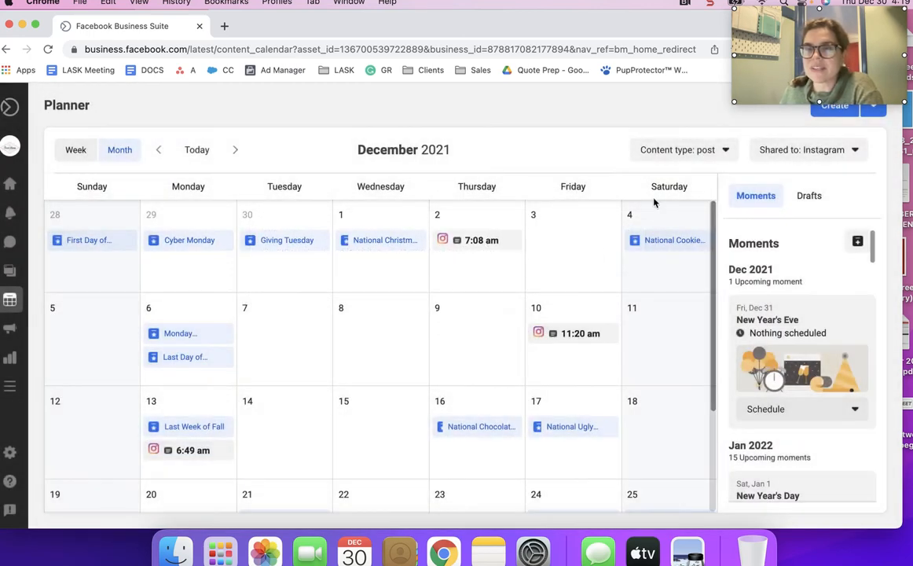
click(478, 239)
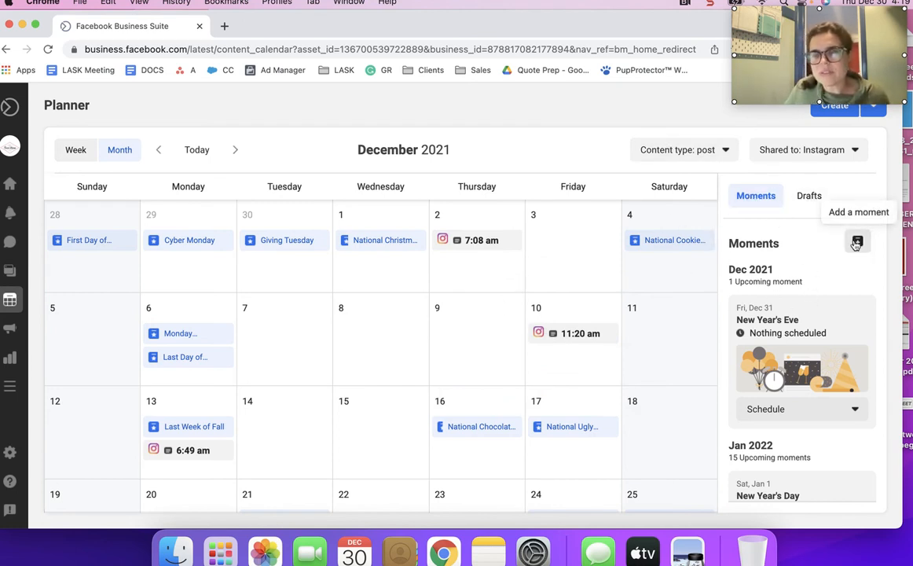
mouse_move(858, 242)
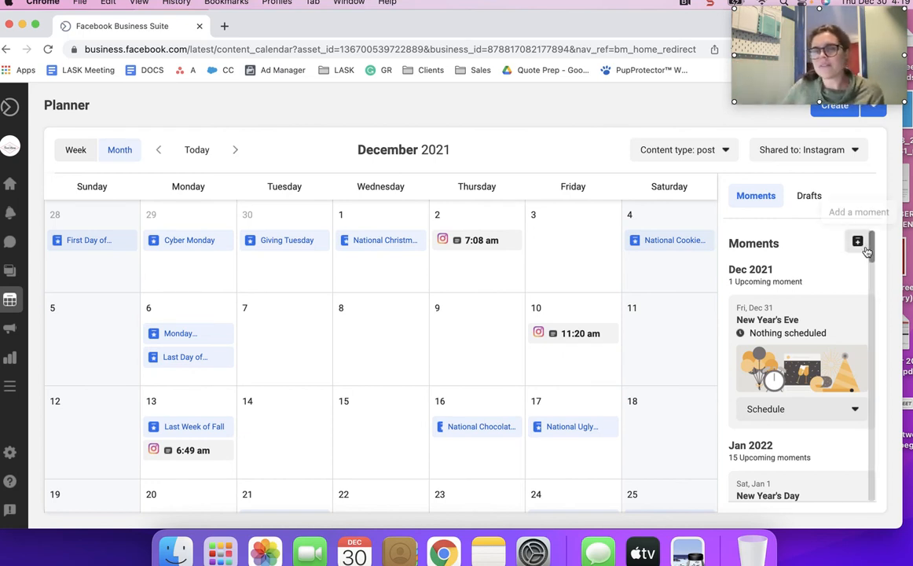
click(858, 242)
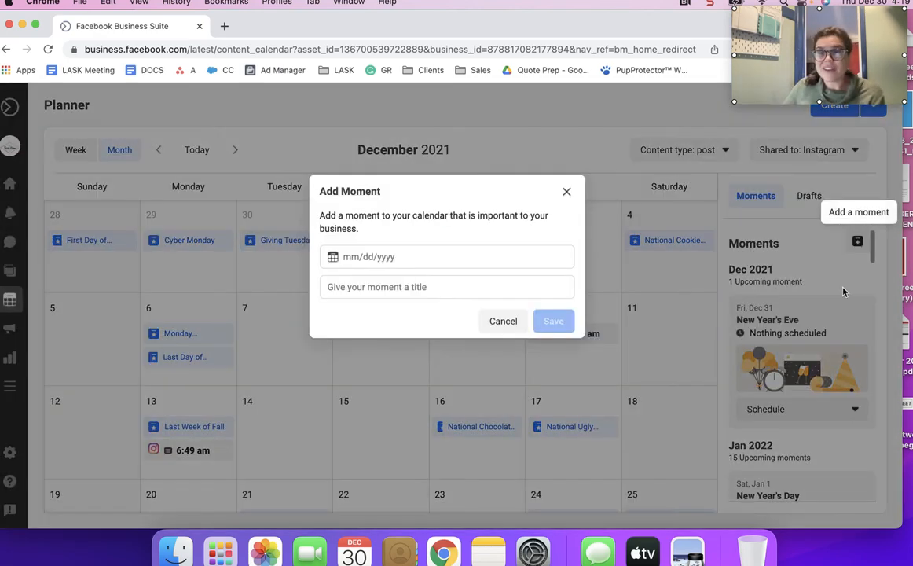
click(446, 256)
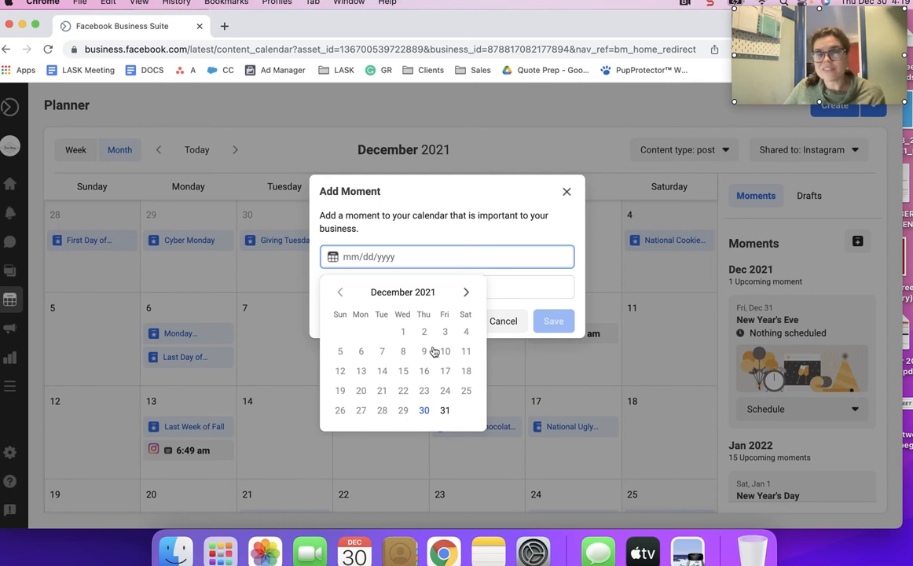
mouse_move(515, 211)
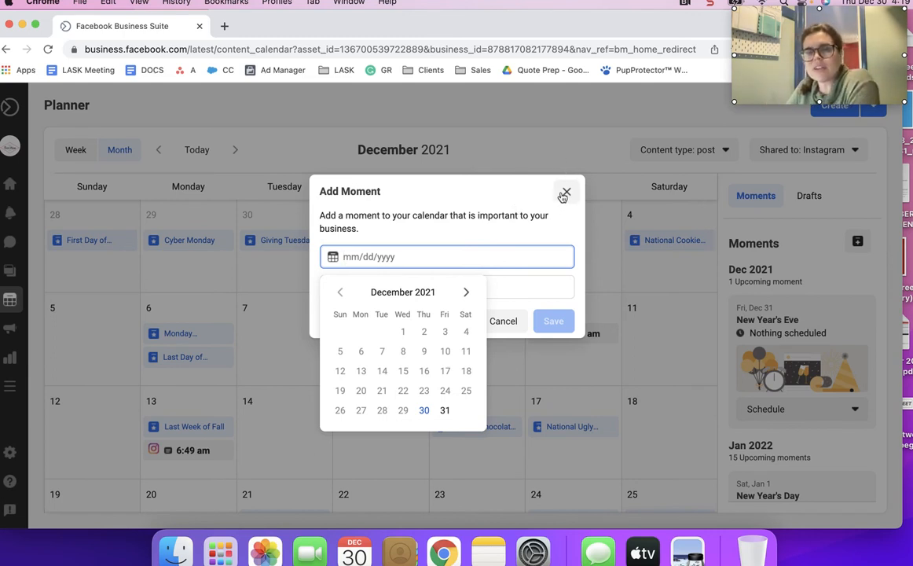
click(564, 191)
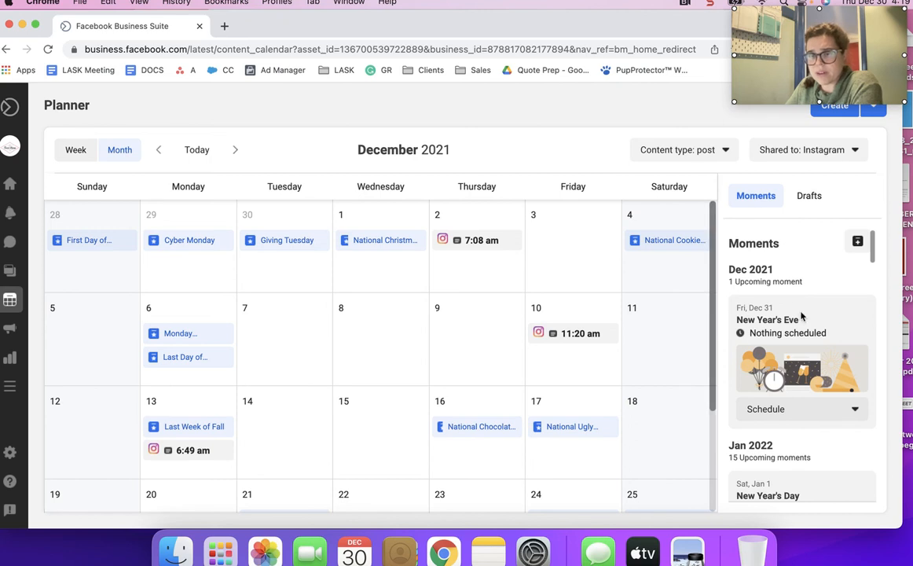
Step: Scroll the Moments panel to the January 2022 moments such as National Trivia Day and TGIF
scroll(down, 3)
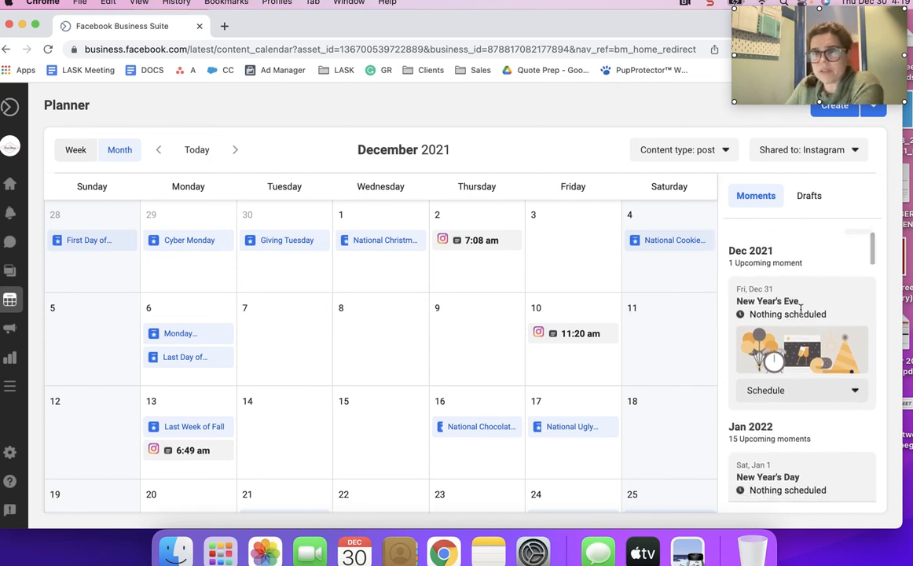
scroll(down, 3)
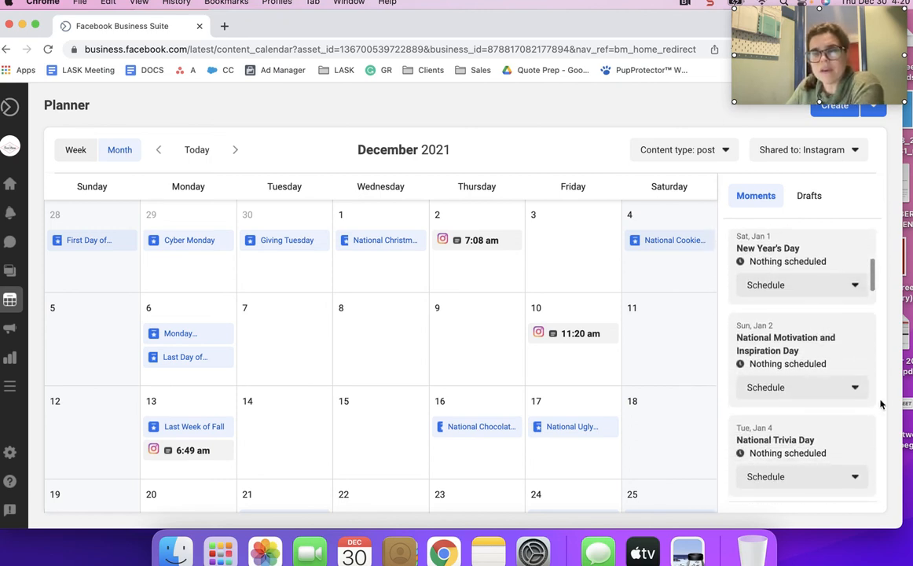
mouse_move(842, 347)
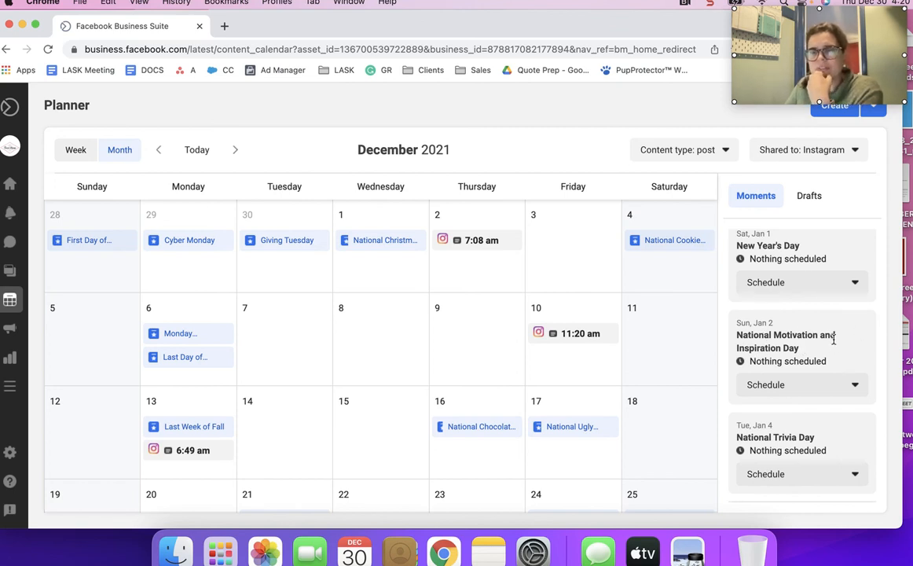
scroll(down, 3)
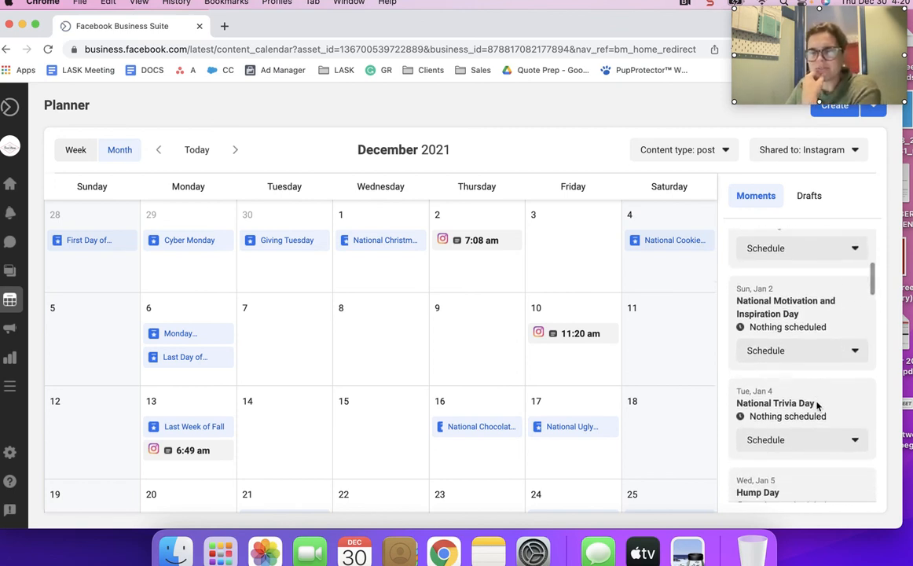
scroll(down, 3)
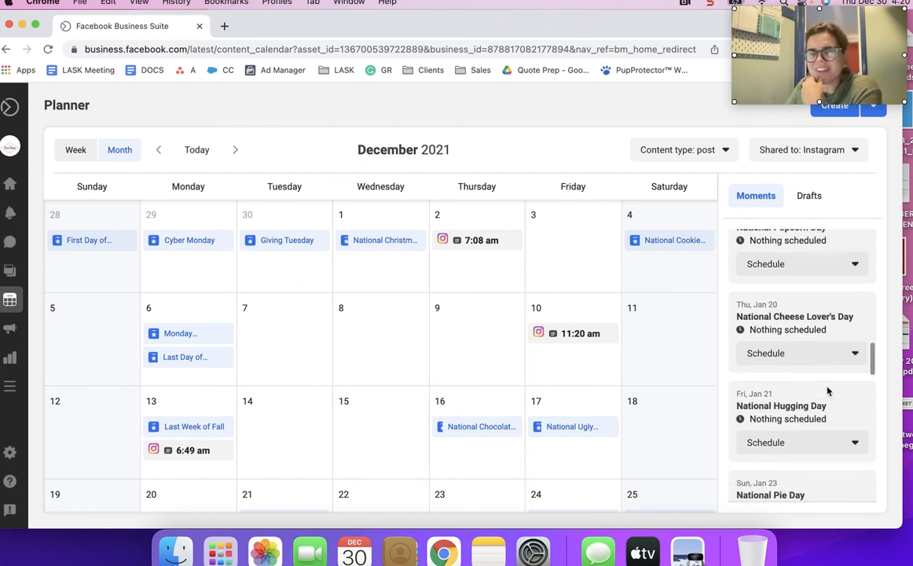
scroll(down, 3)
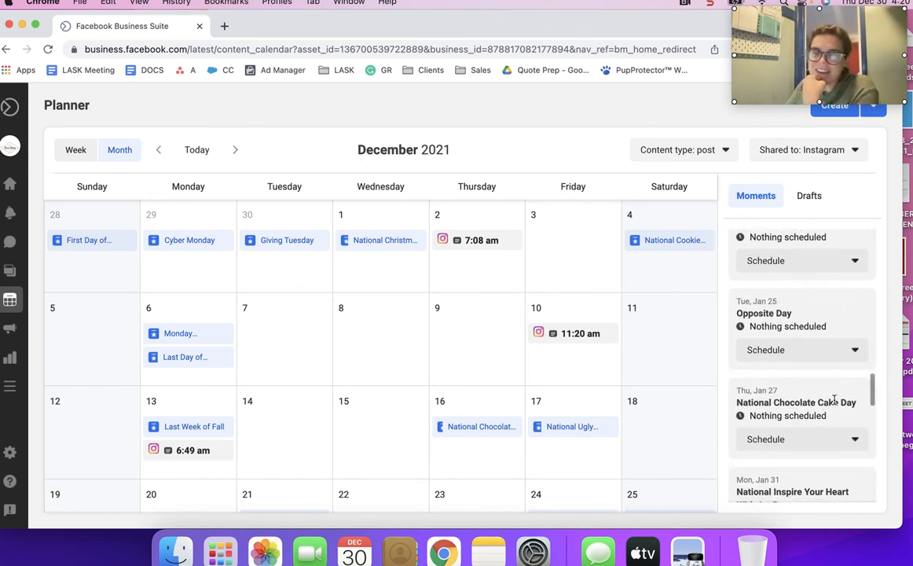
click(800, 418)
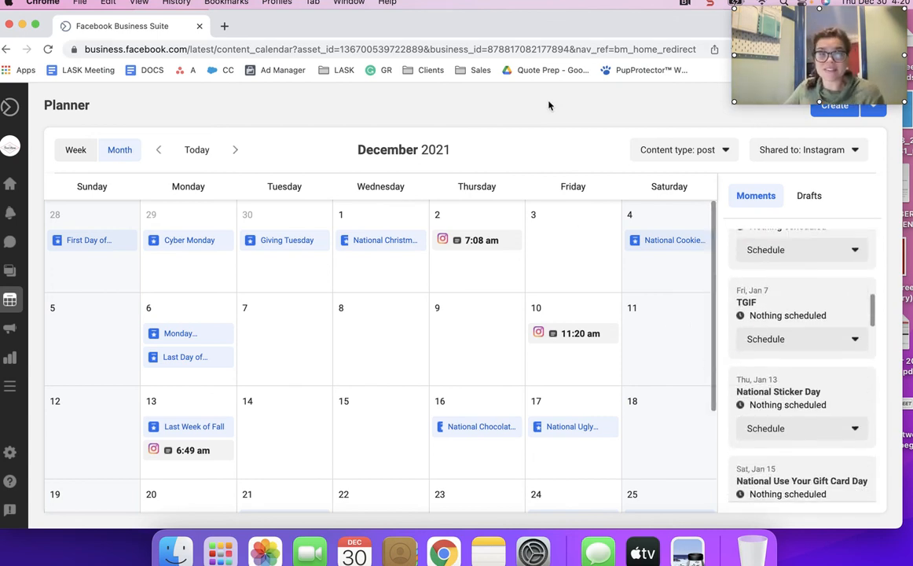
mouse_move(443, 205)
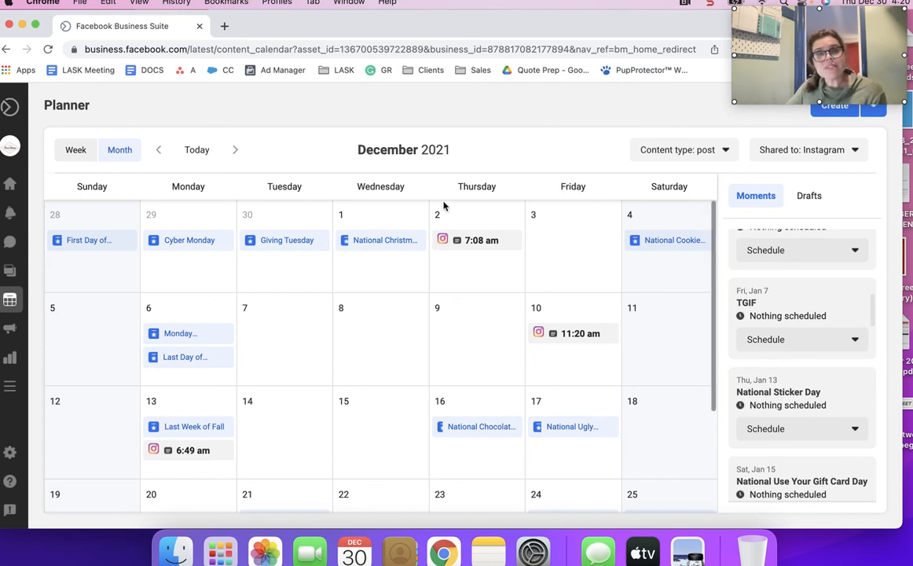
mouse_move(260, 179)
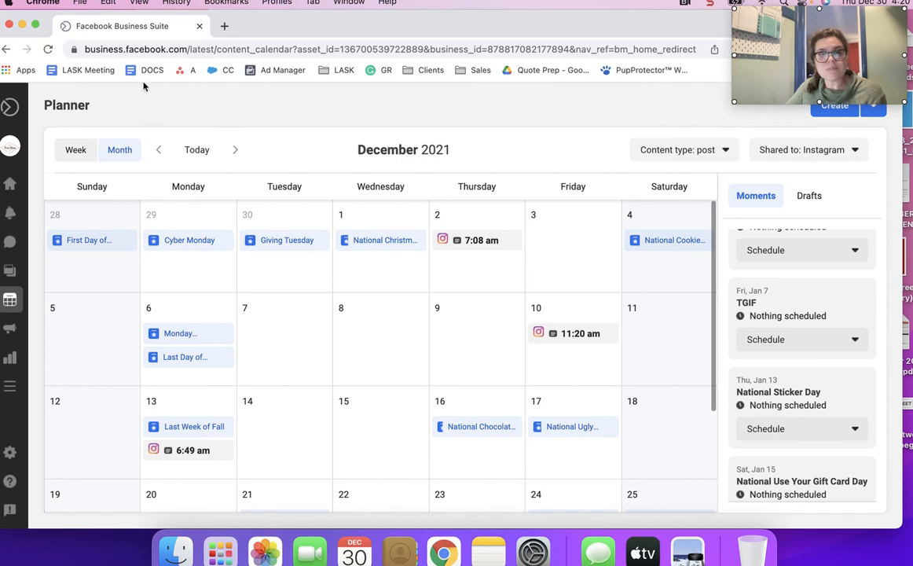
mouse_move(458, 250)
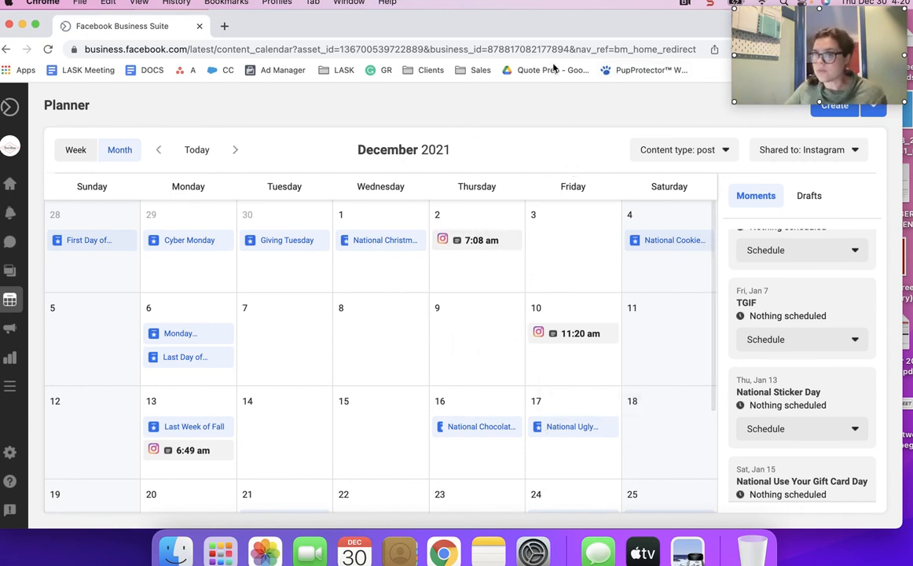
mouse_move(568, 135)
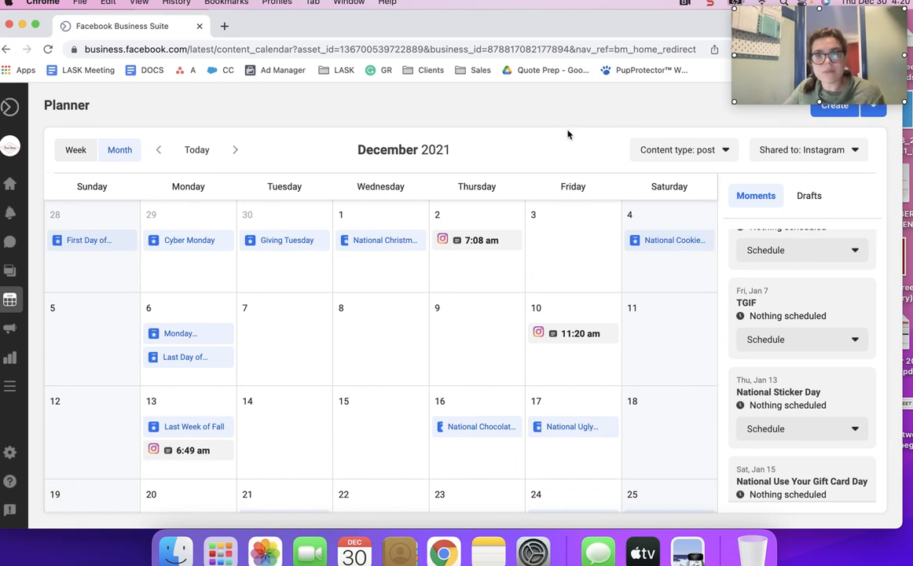